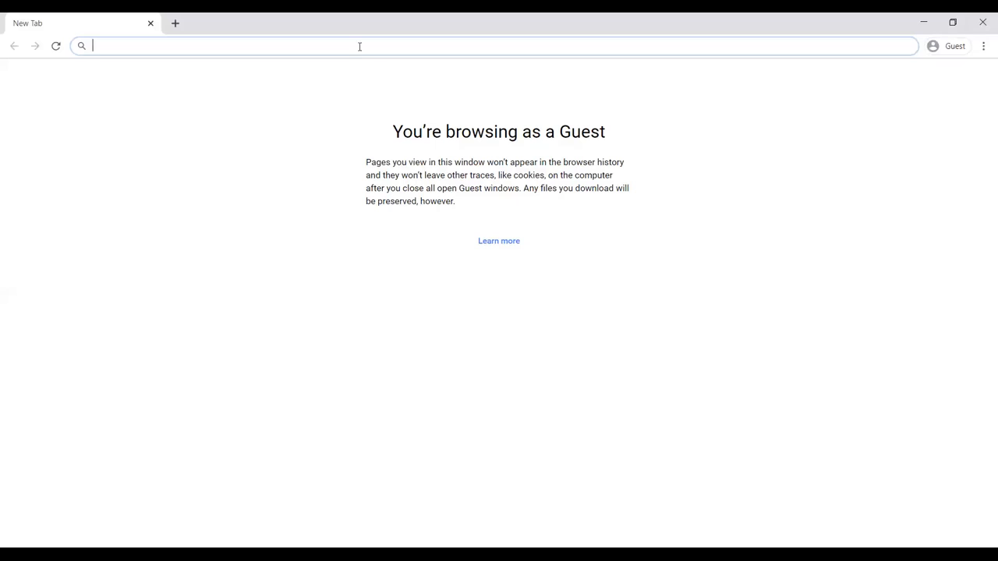
mouse_move(368, 63)
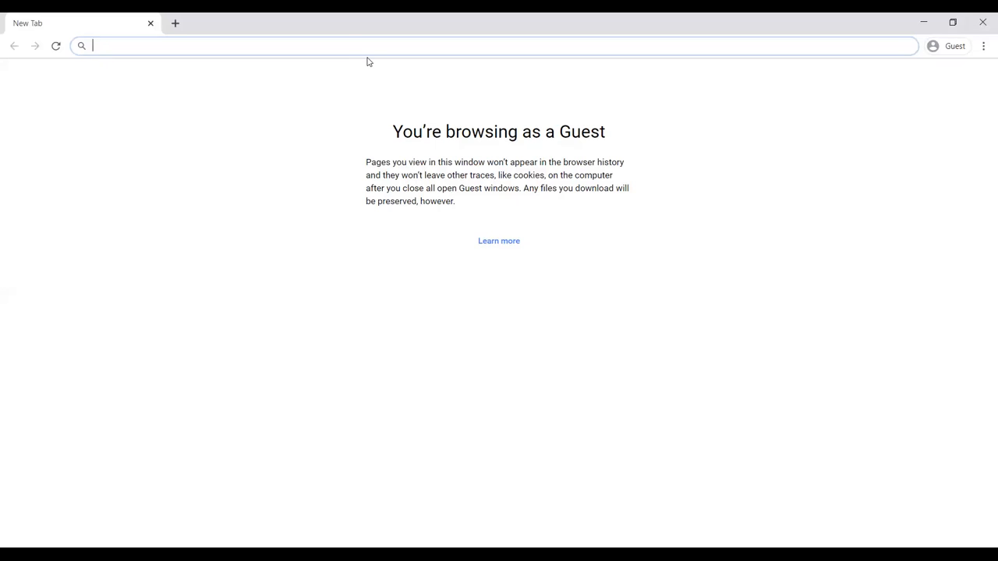
- Search Google for 'kdp account' and follow the Amazon KDP result
type("kdp")
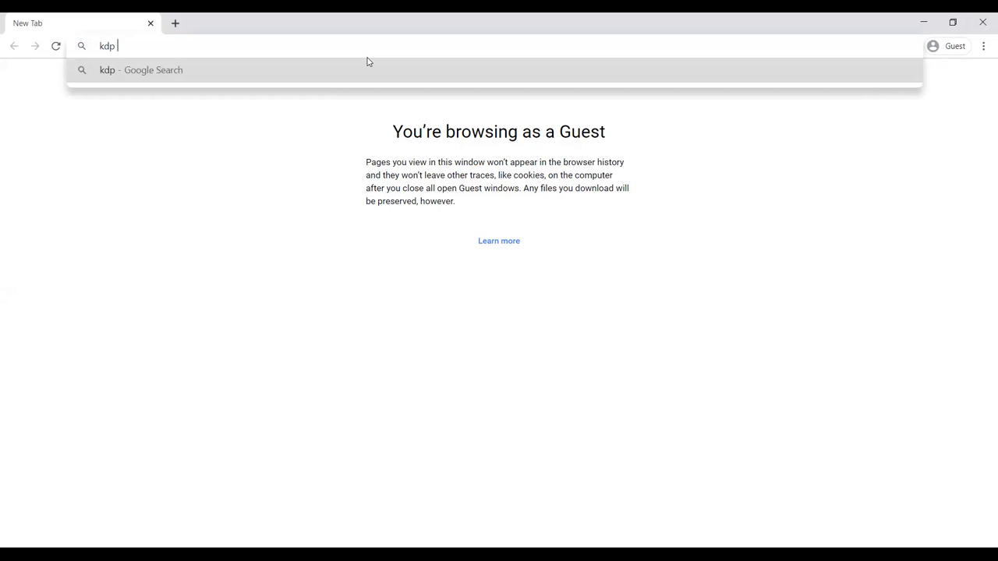
type("acc")
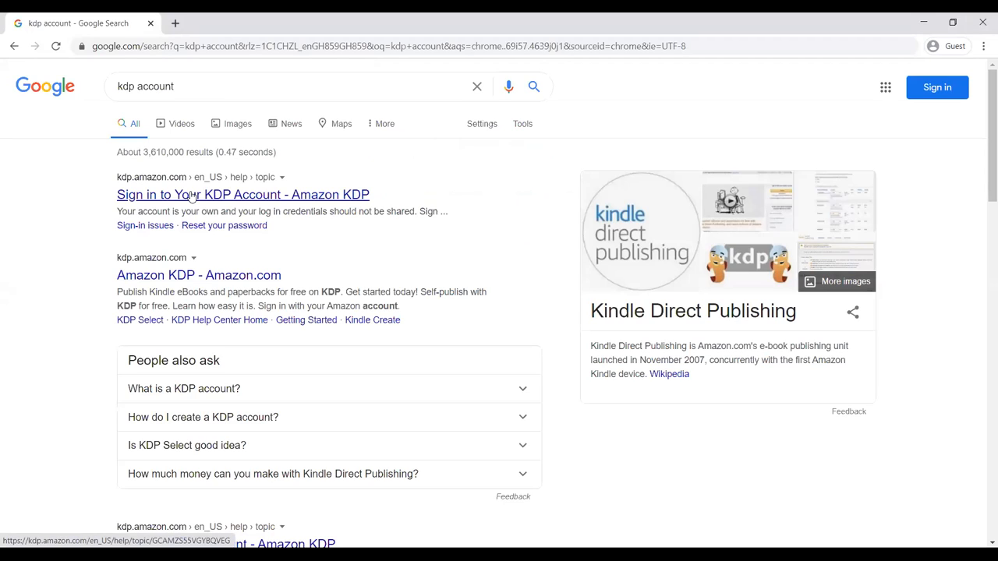
mouse_move(187, 275)
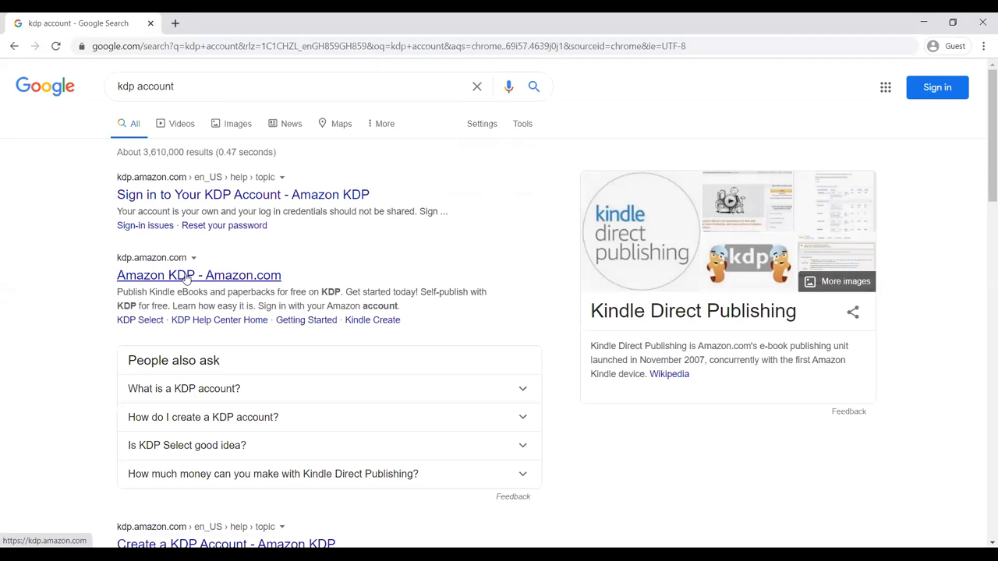
left_click(198, 275)
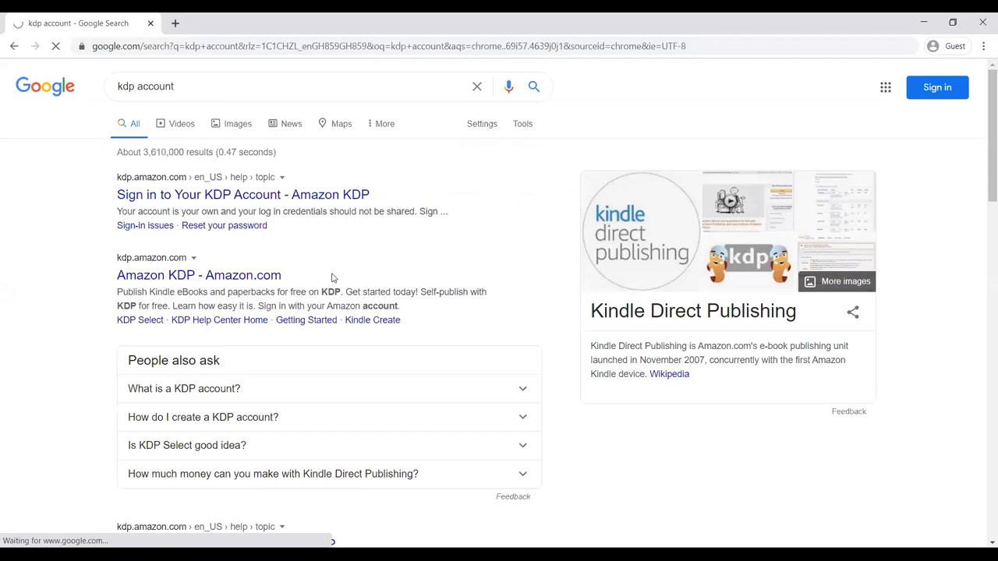
- Scroll the KDP homepage and use its Sign in button to reach the Amazon login page
left_click(198, 274)
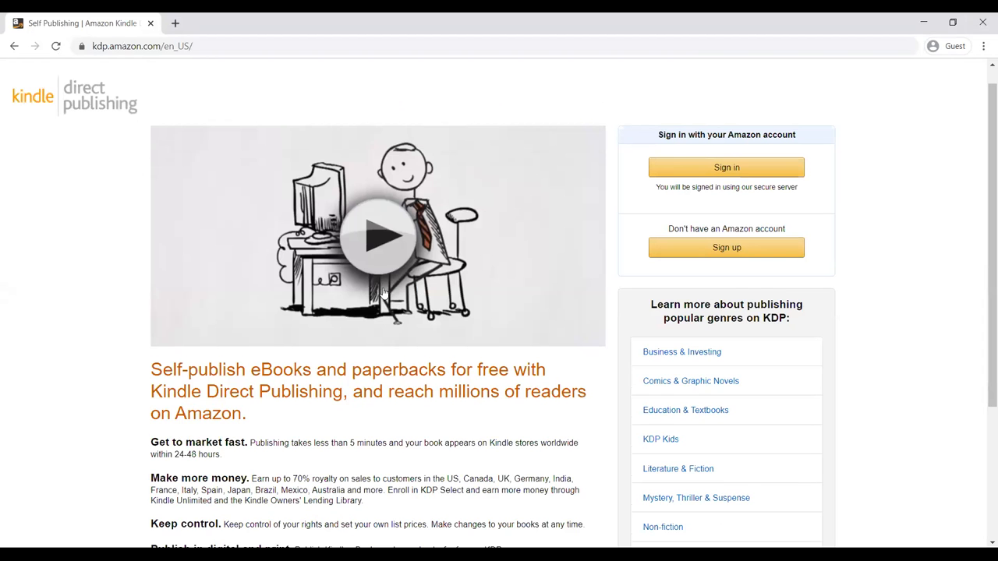
scroll("down", 3)
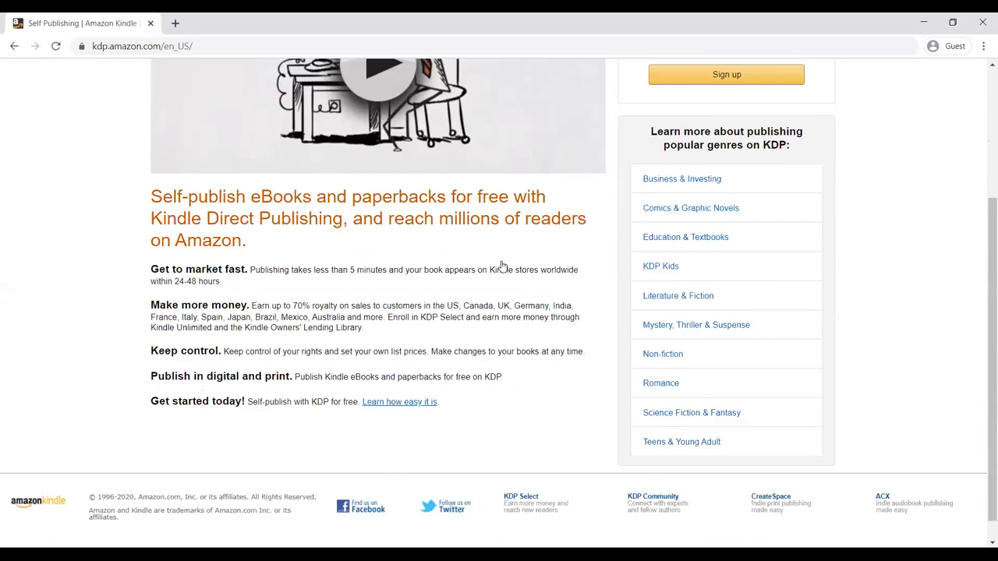
scroll("up", 3)
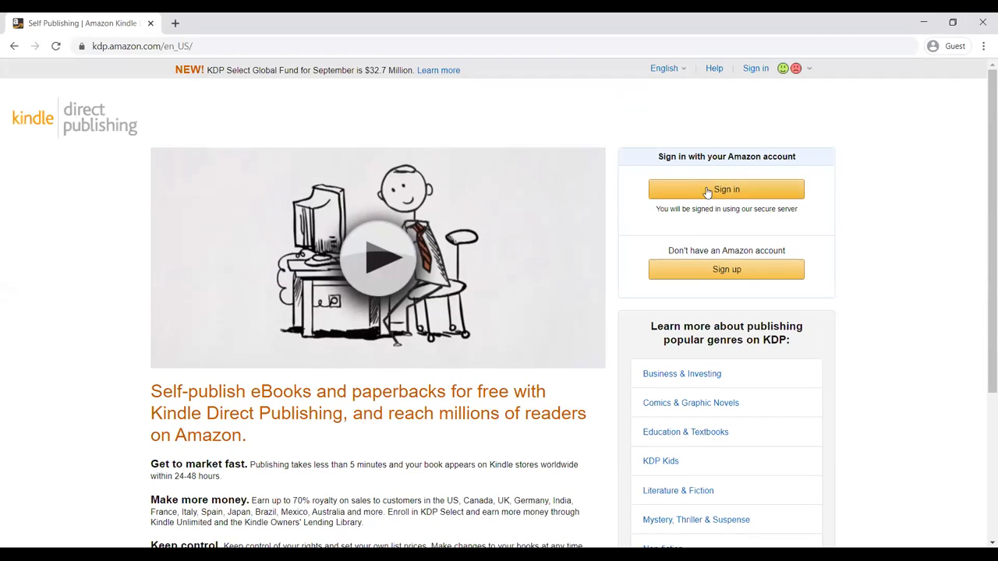
left_click(727, 190)
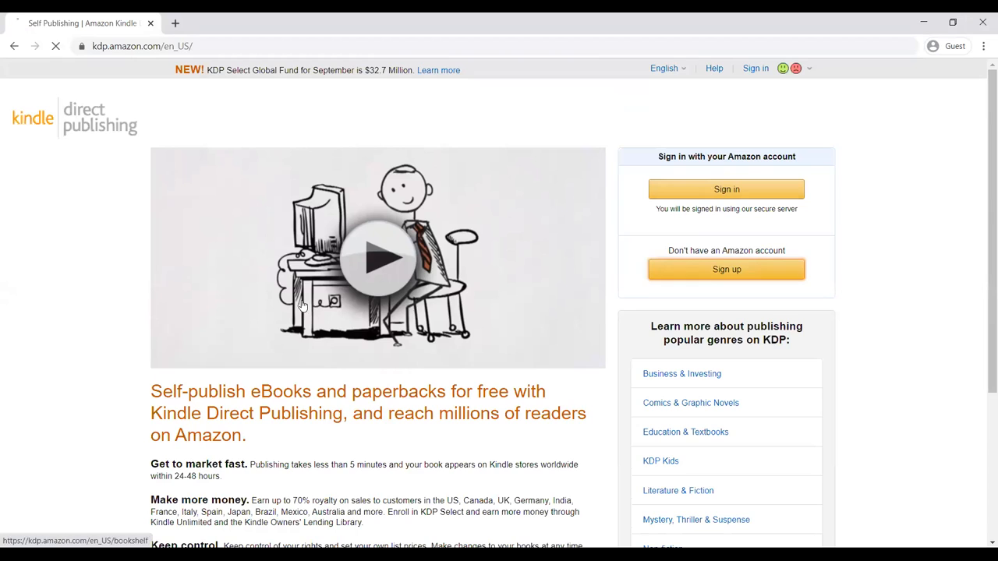
left_click(726, 190)
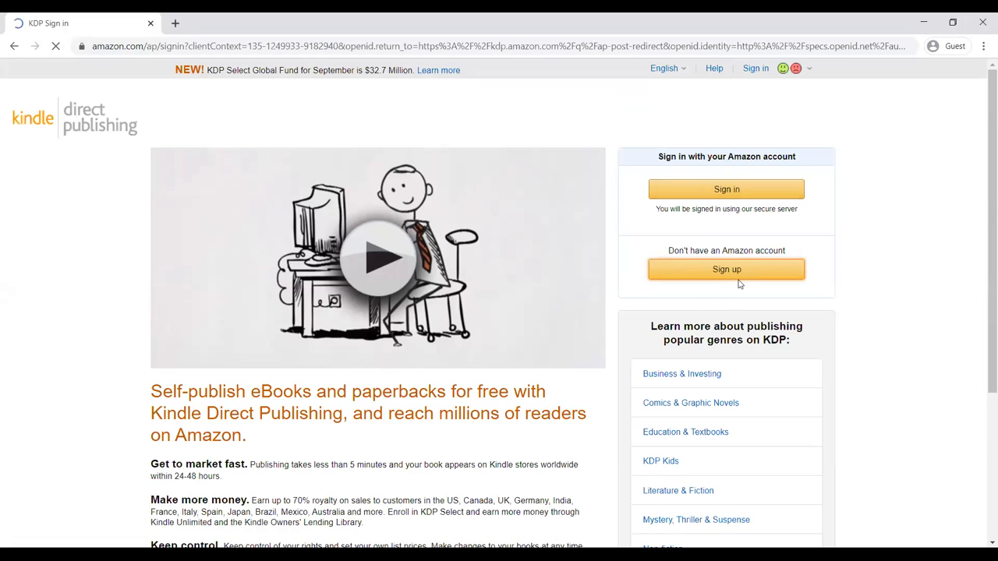
mouse_move(689, 297)
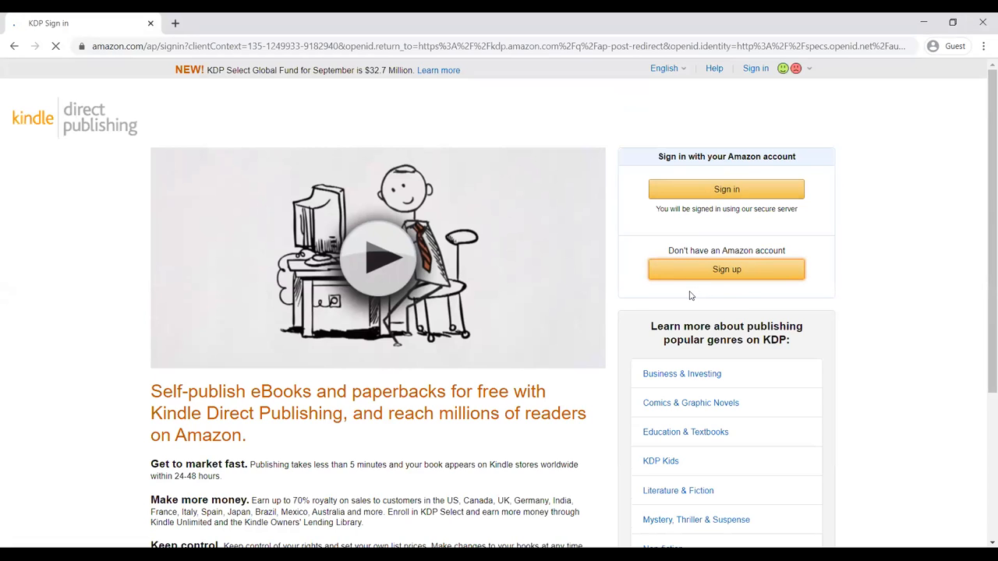
left_click(727, 189)
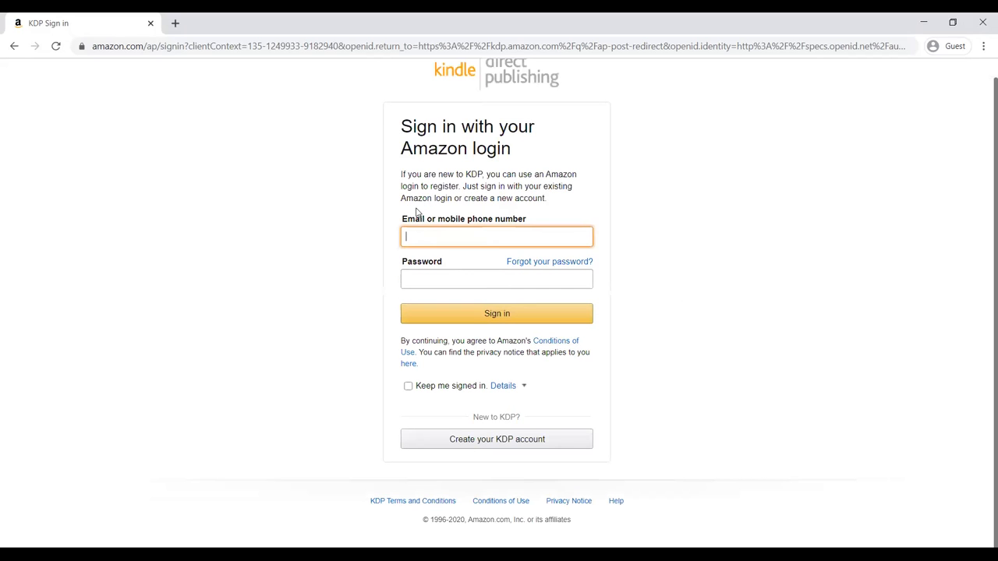
mouse_move(446, 209)
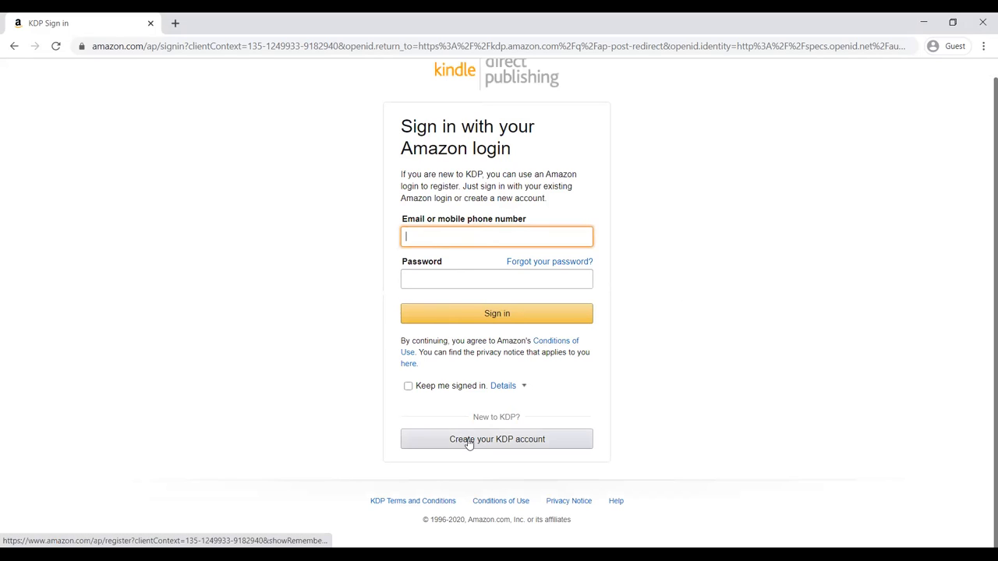
left_click(496, 439)
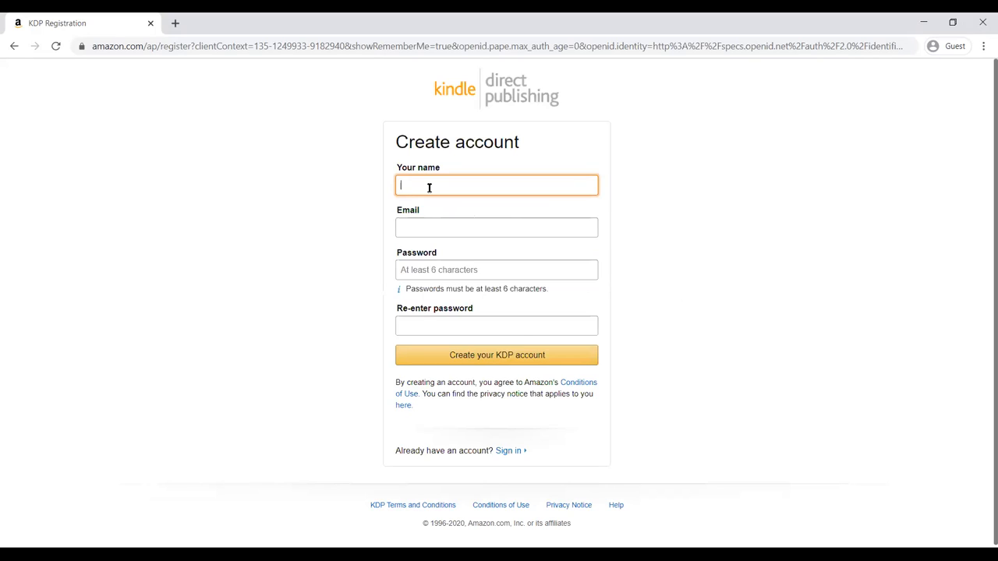
left_click(496, 228)
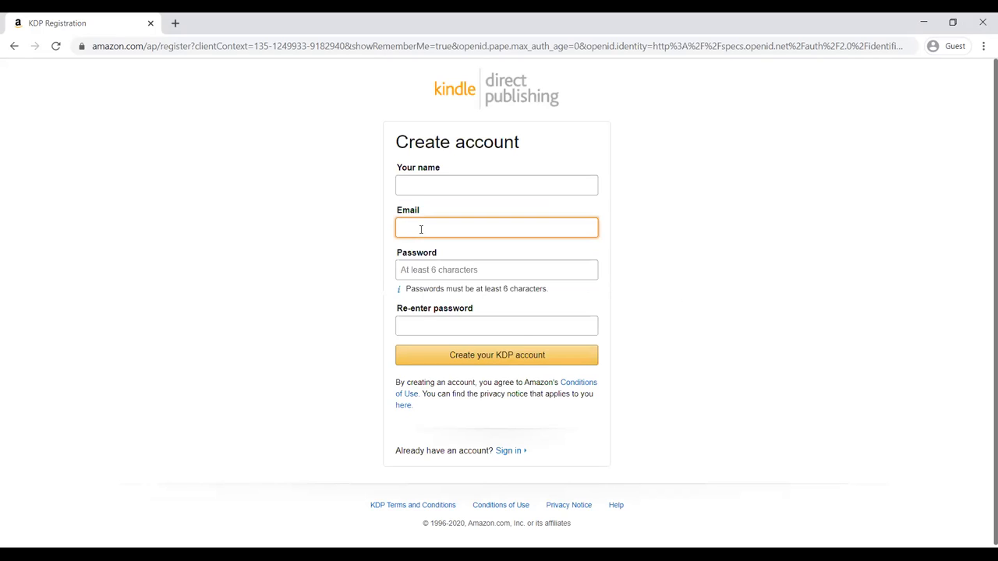
left_click(496, 184)
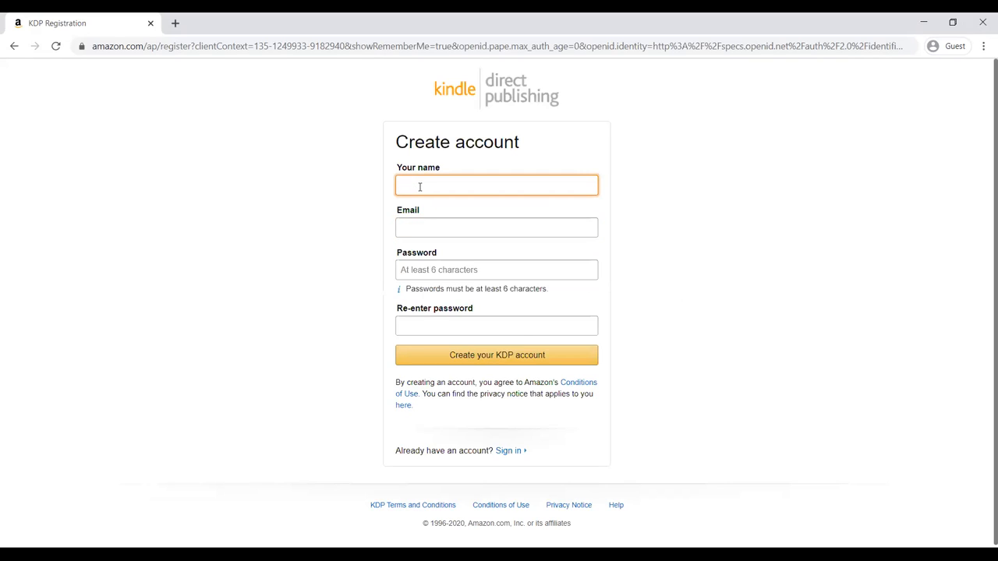
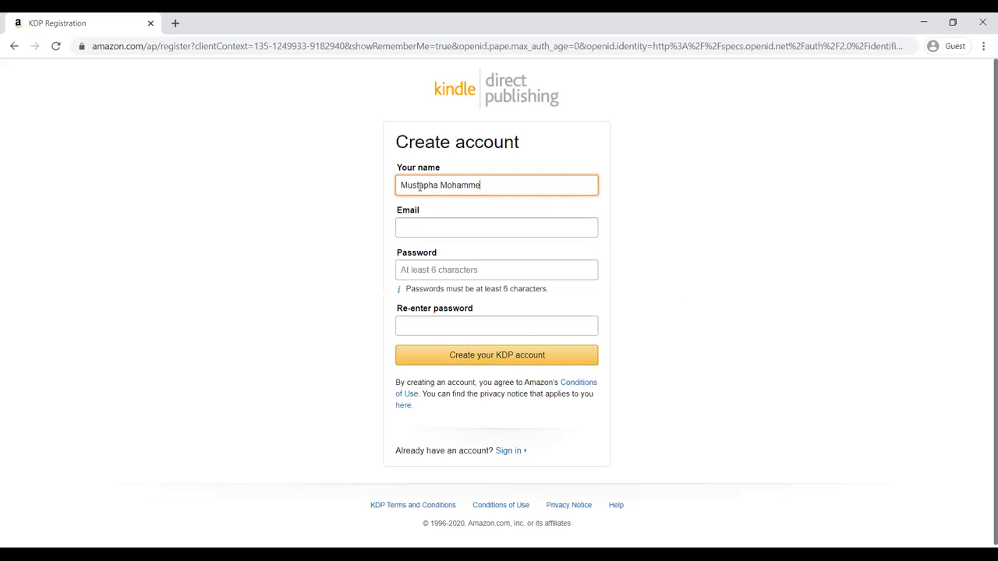
left_click(496, 227)
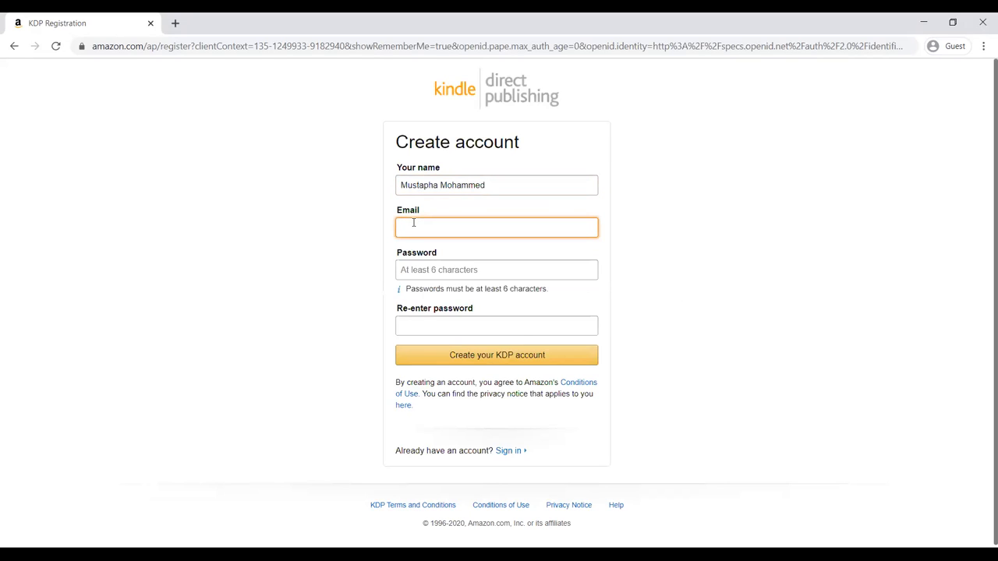
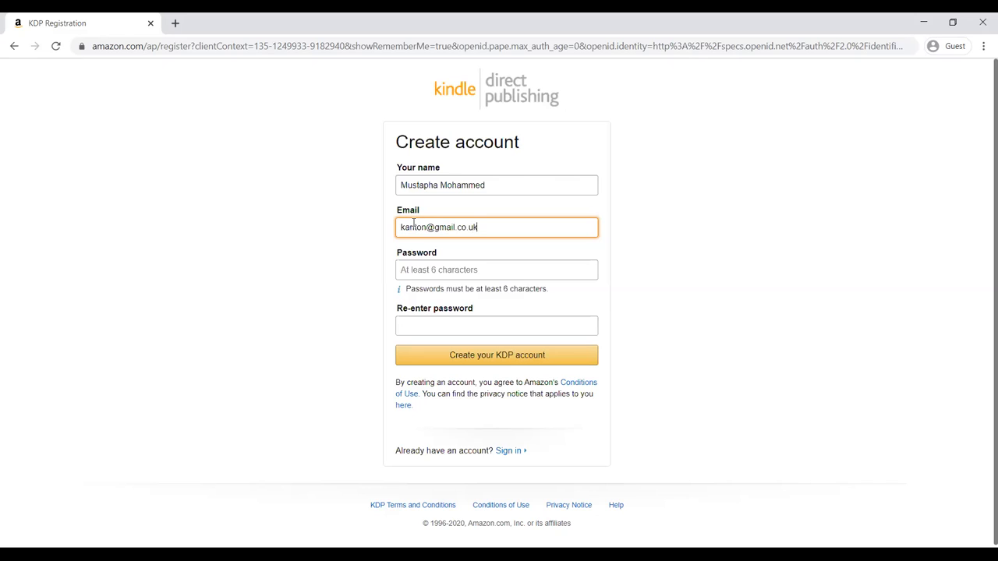
- Fill the password and re-enter password fields, then submit 'Create your KDP account'
left_click(496, 270)
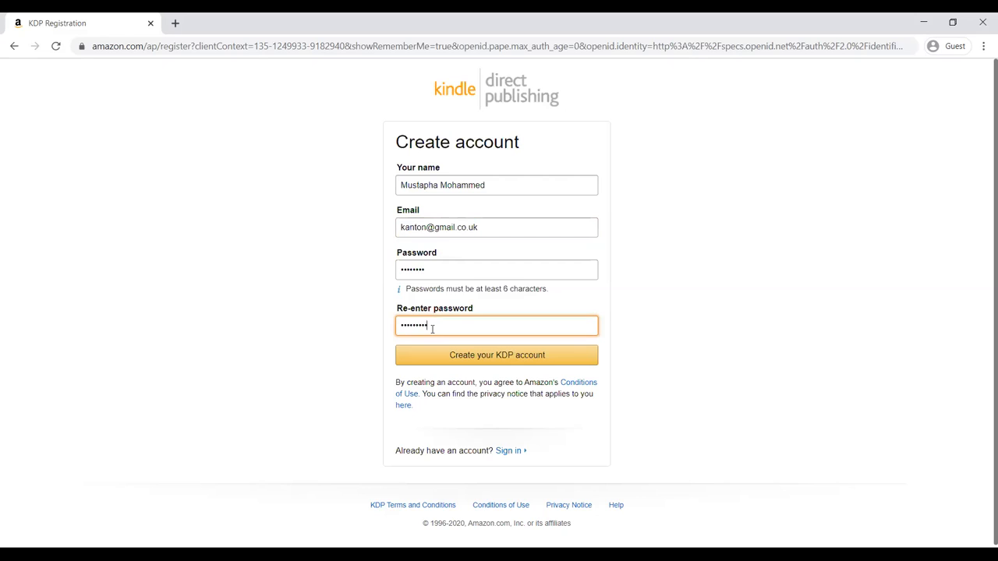
left_click(496, 227)
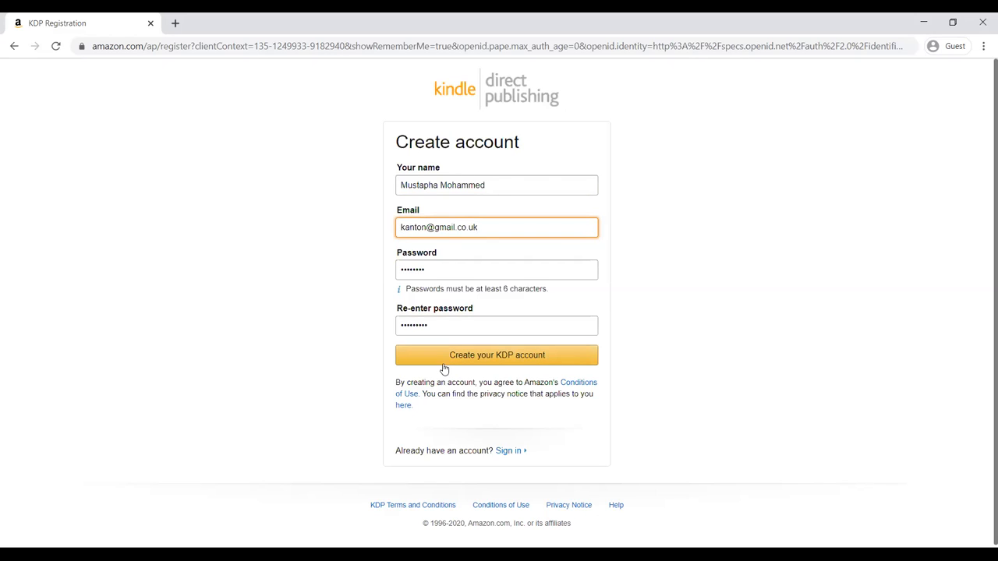
mouse_move(460, 299)
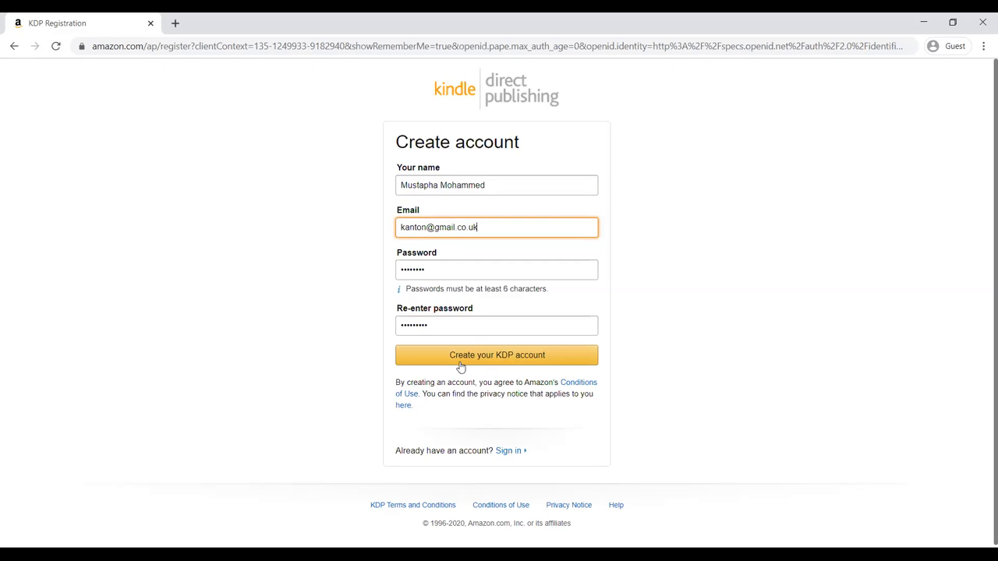
mouse_move(471, 274)
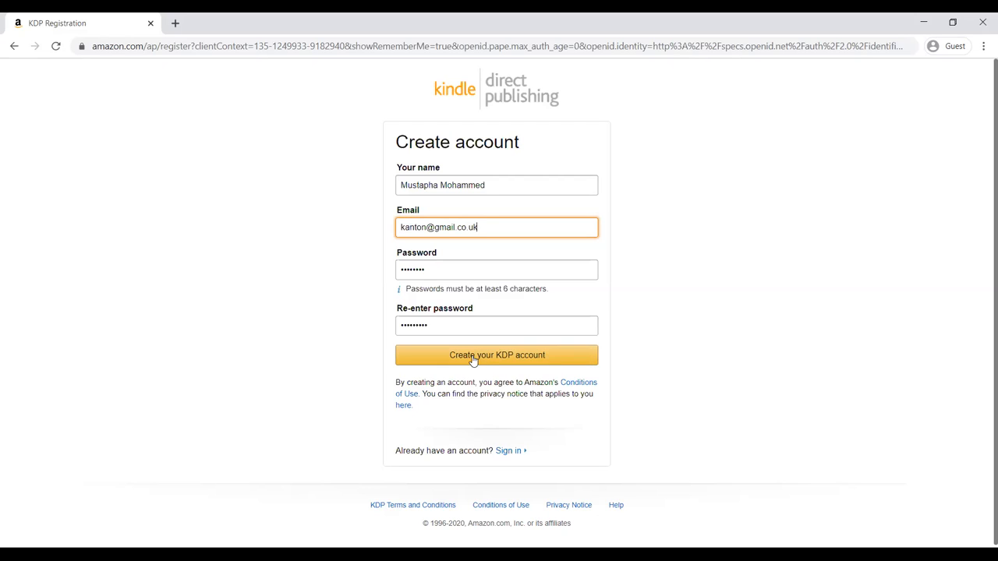
left_click(496, 326)
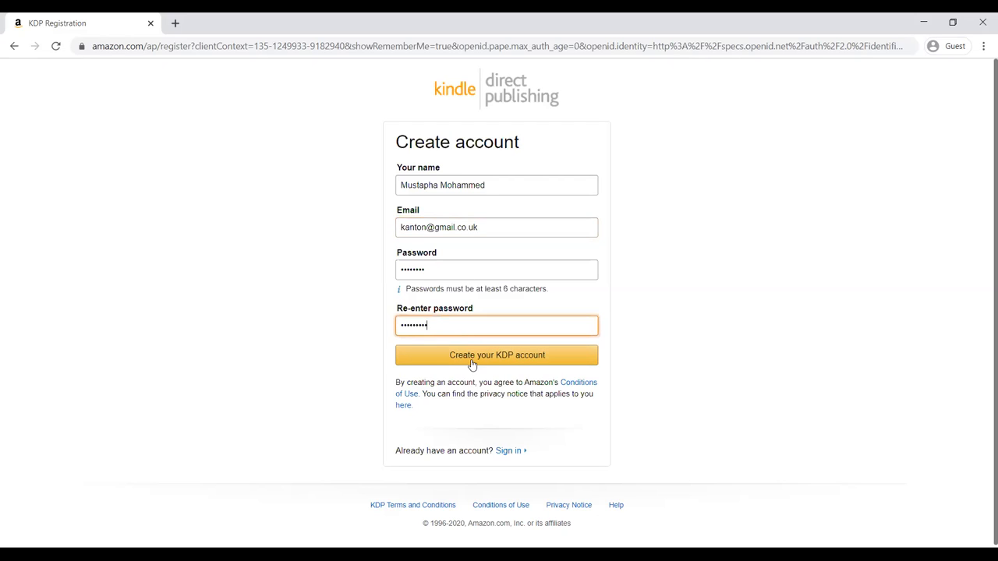
left_click(496, 355)
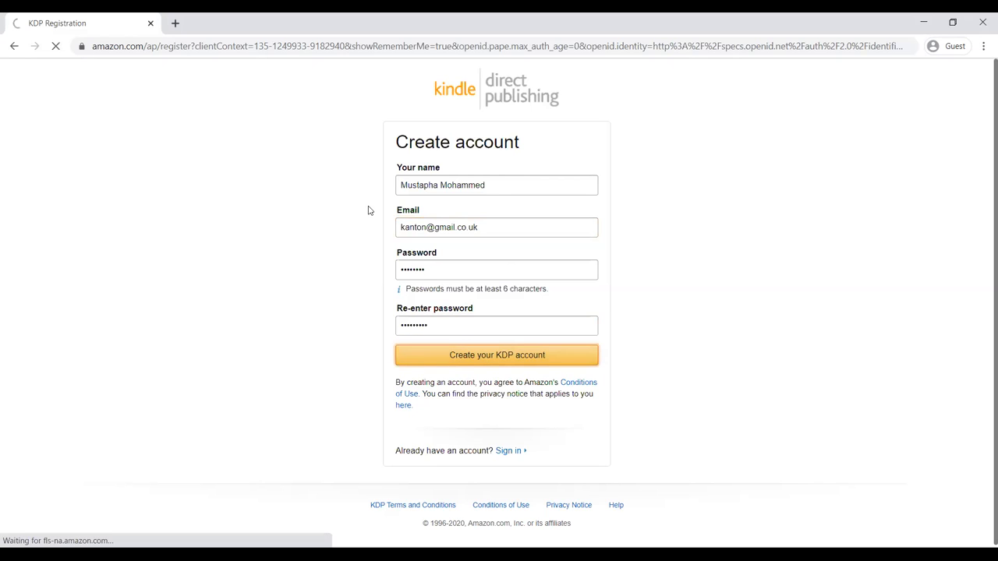
- Resubmit the create-account form after the 'Passwords must match' error
left_click(495, 355)
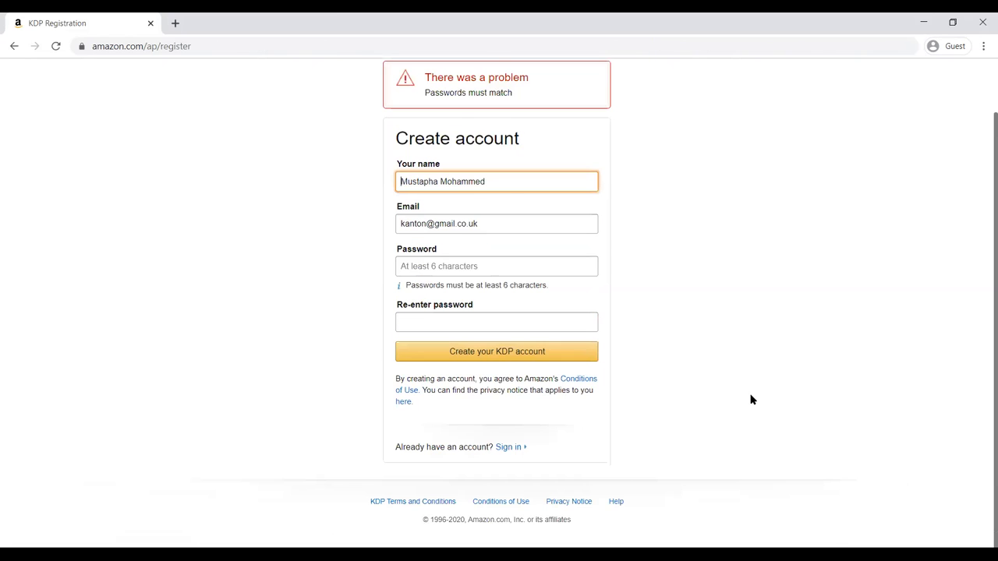
scroll("up", 3)
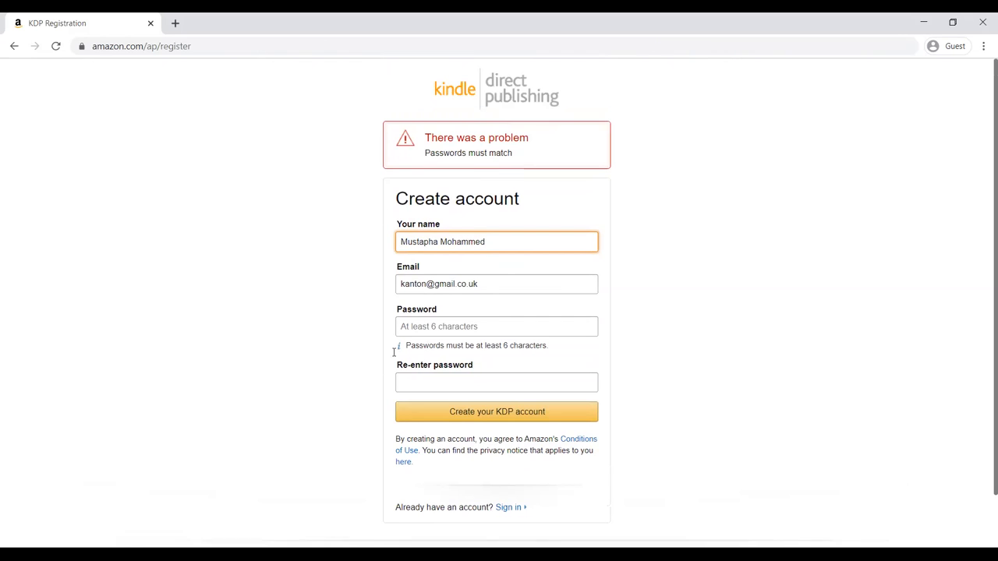
mouse_move(471, 420)
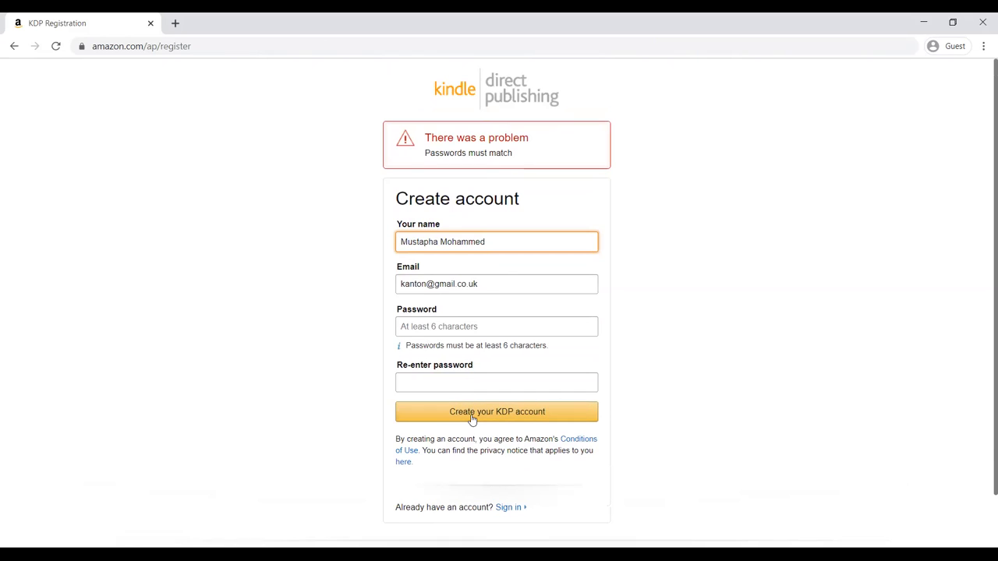
mouse_move(495, 412)
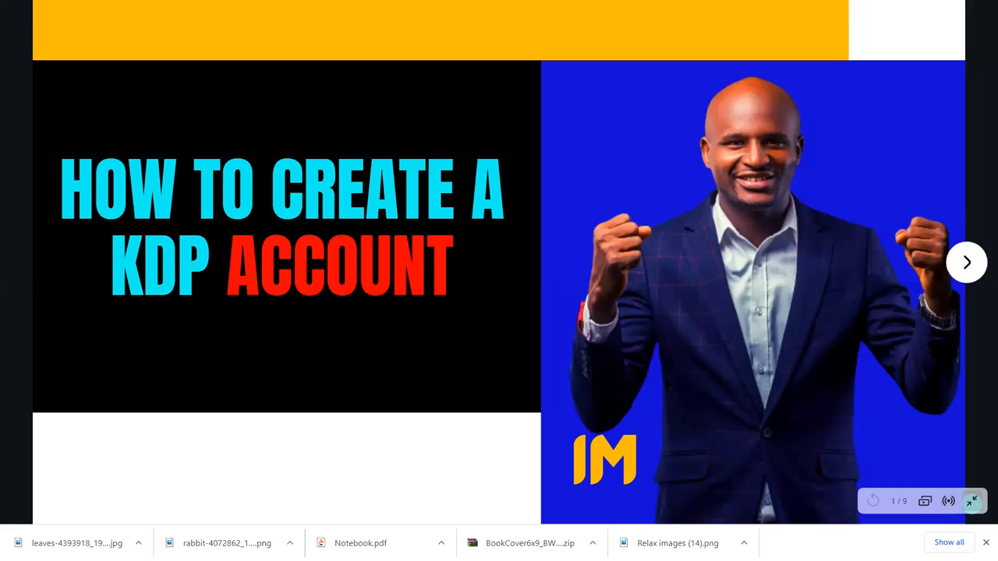
- Exit Canva's full-screen slide back to the 'How to create a KDP account' editor
left_click(973, 501)
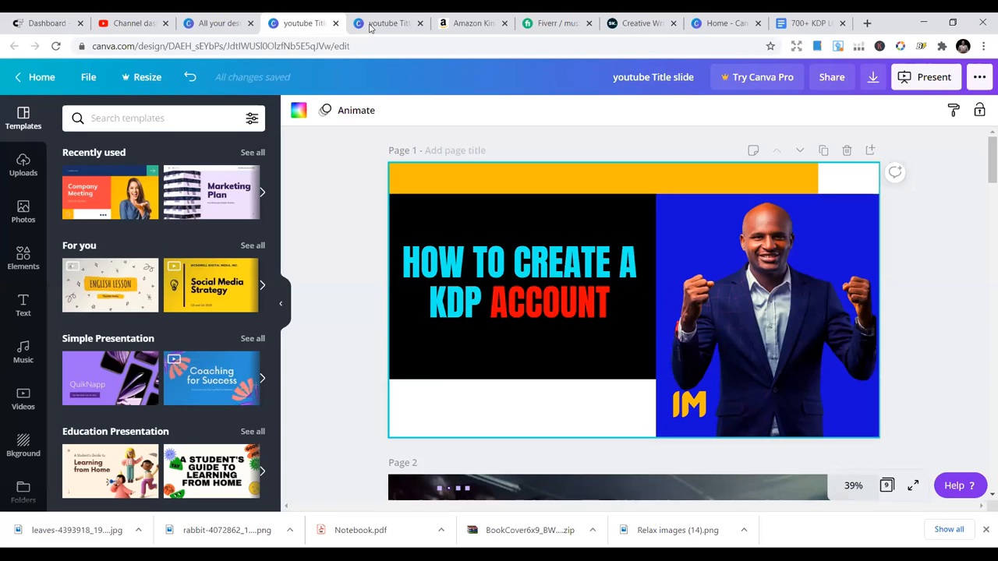
mouse_move(393, 17)
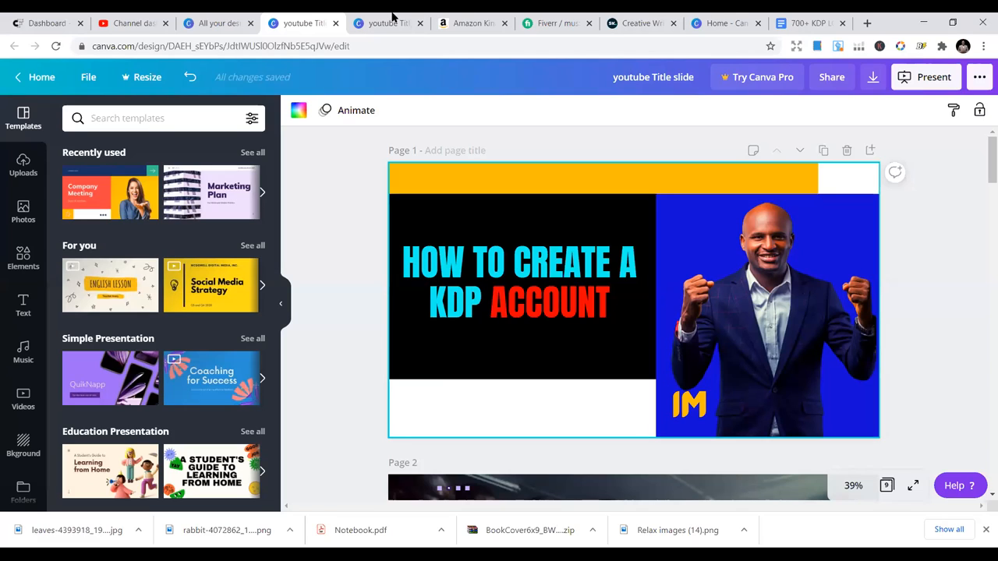
mouse_move(378, 39)
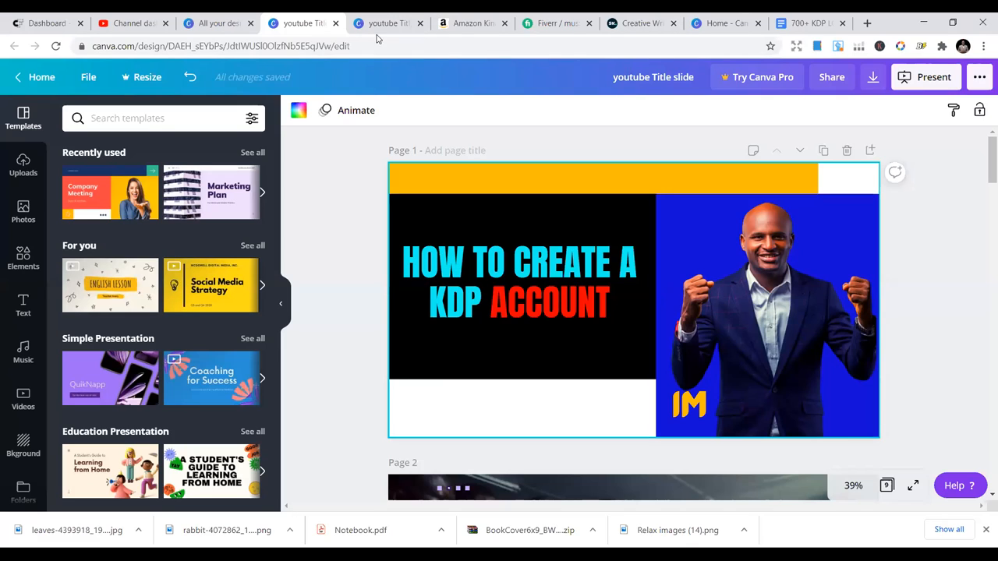
mouse_move(468, 17)
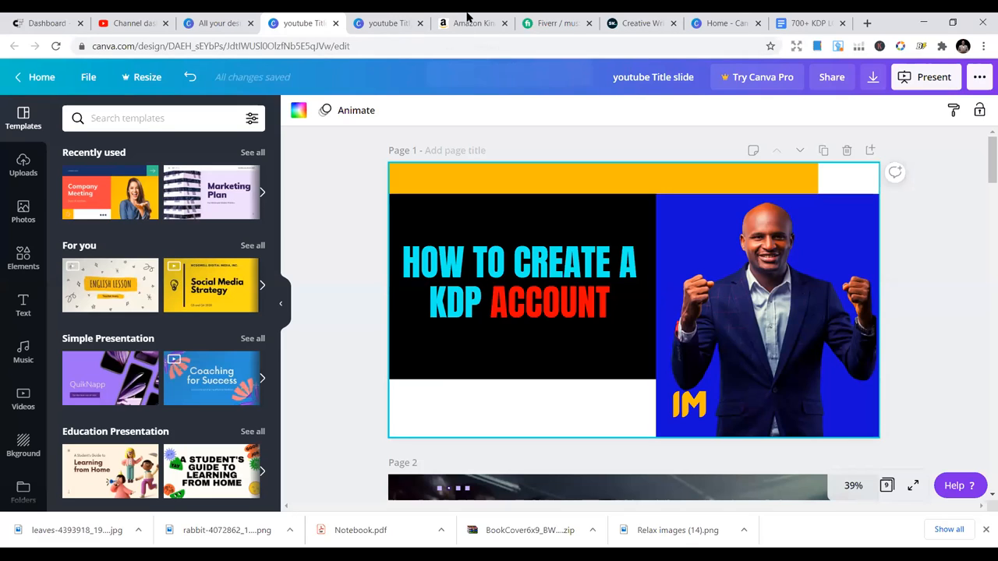
- Switch to the KDP tab, check the Country dropdown and start the Full Name field
left_click(470, 24)
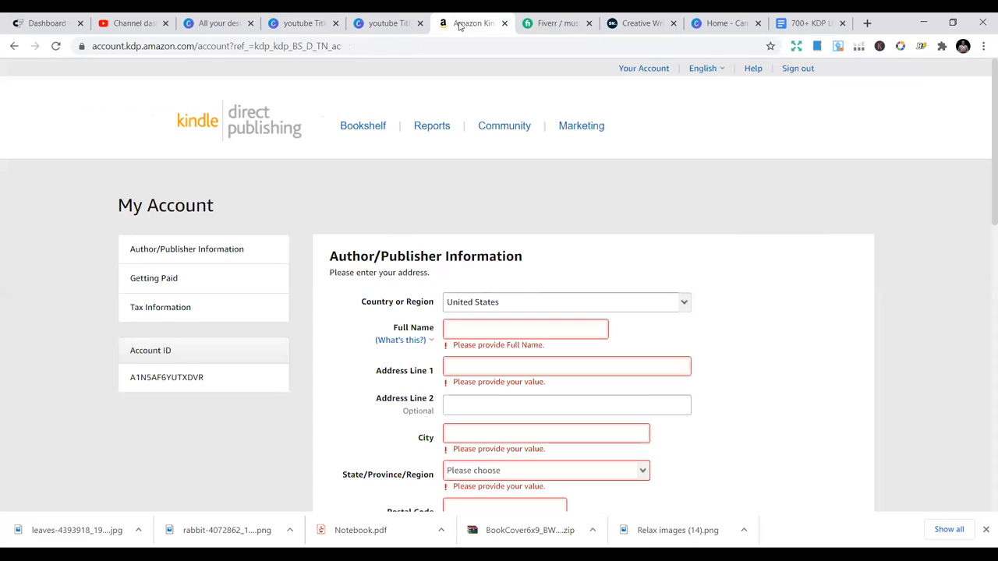
mouse_move(304, 365)
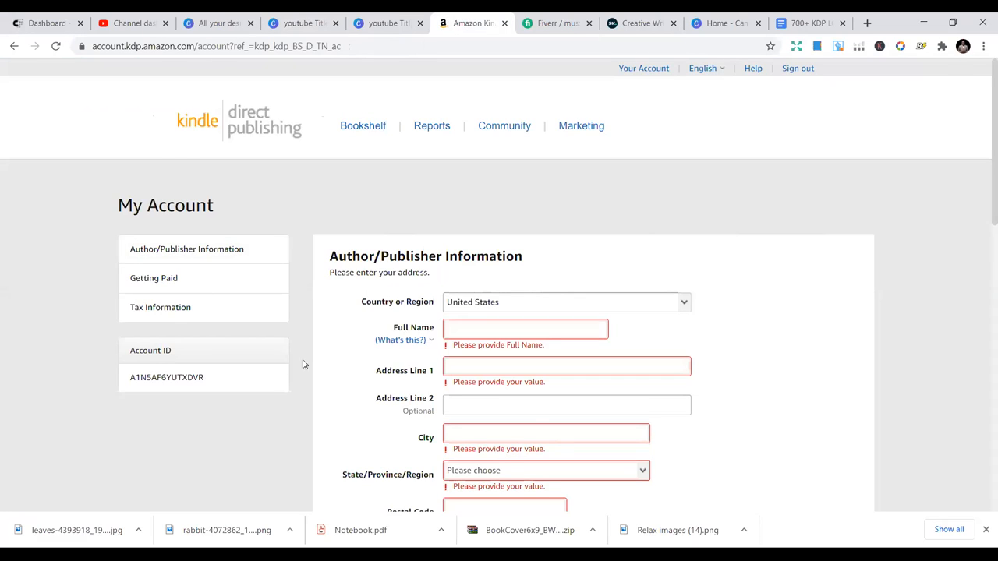
mouse_move(318, 240)
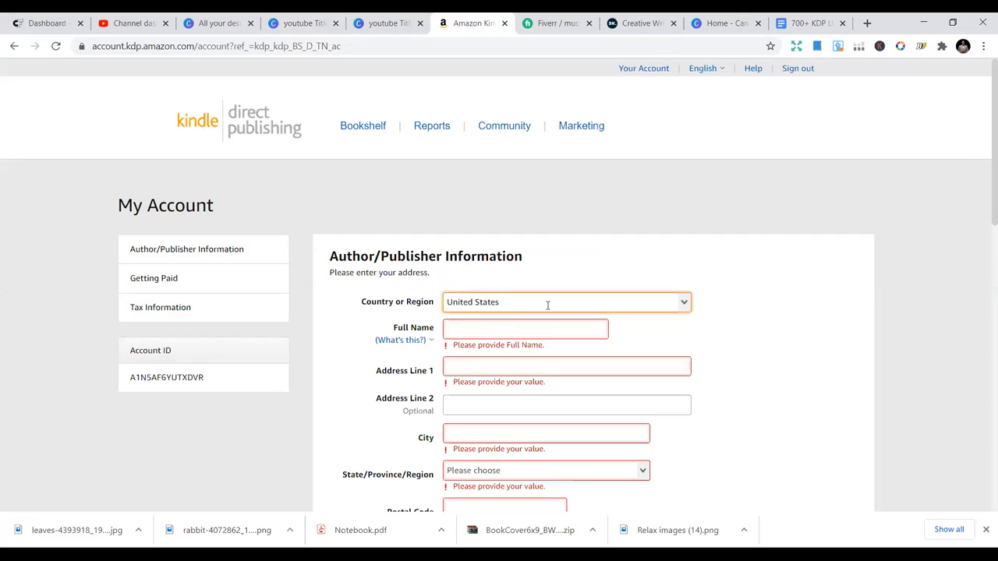
left_click(566, 303)
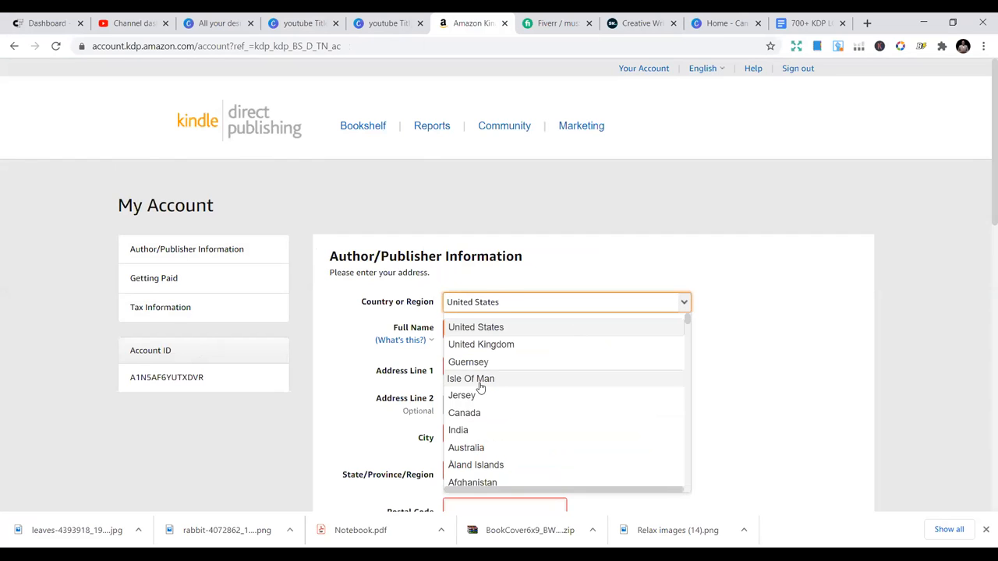
left_click(476, 327)
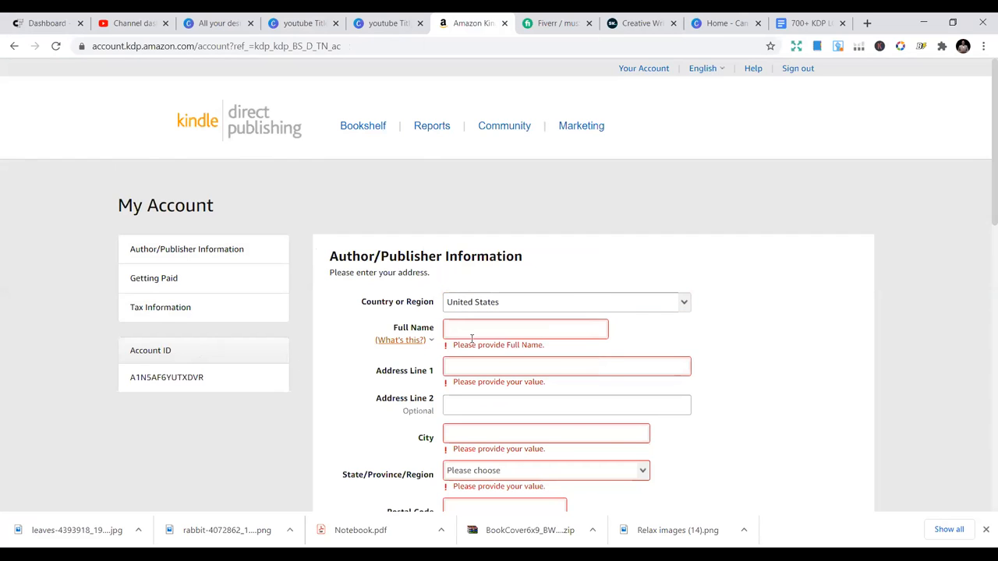
type("In")
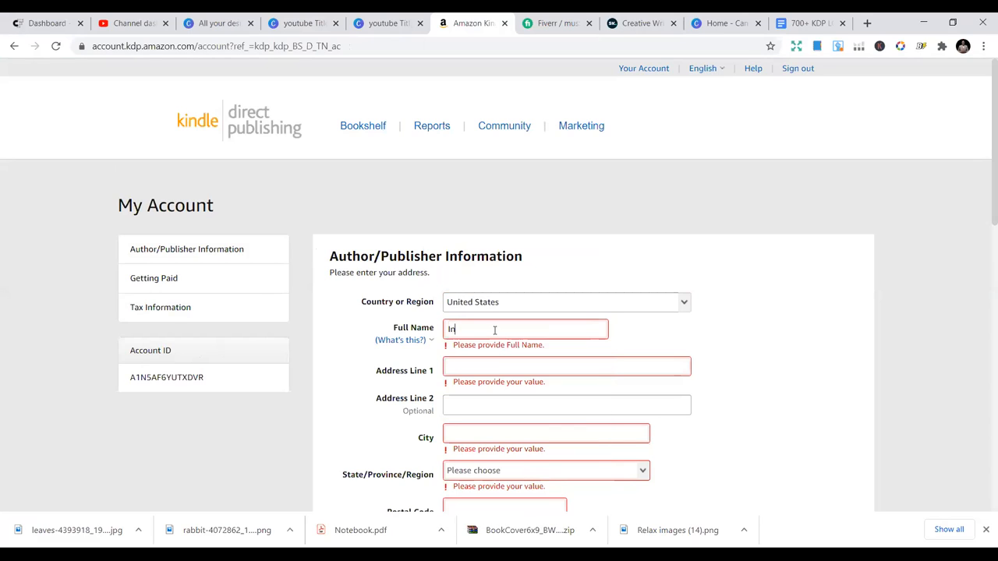
type("m")
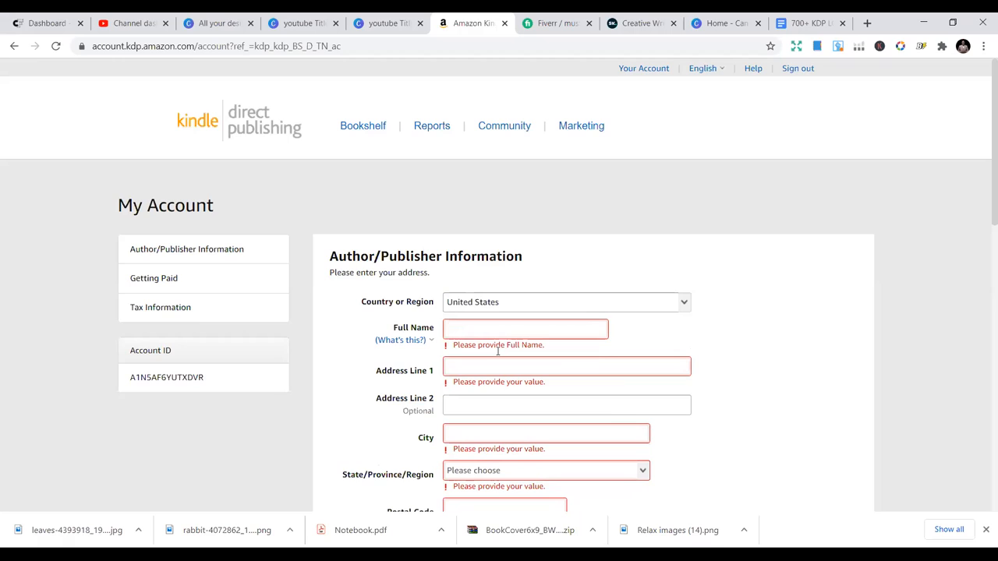
- Move through Address Line 1 and enter Accra as the city
left_click(525, 328)
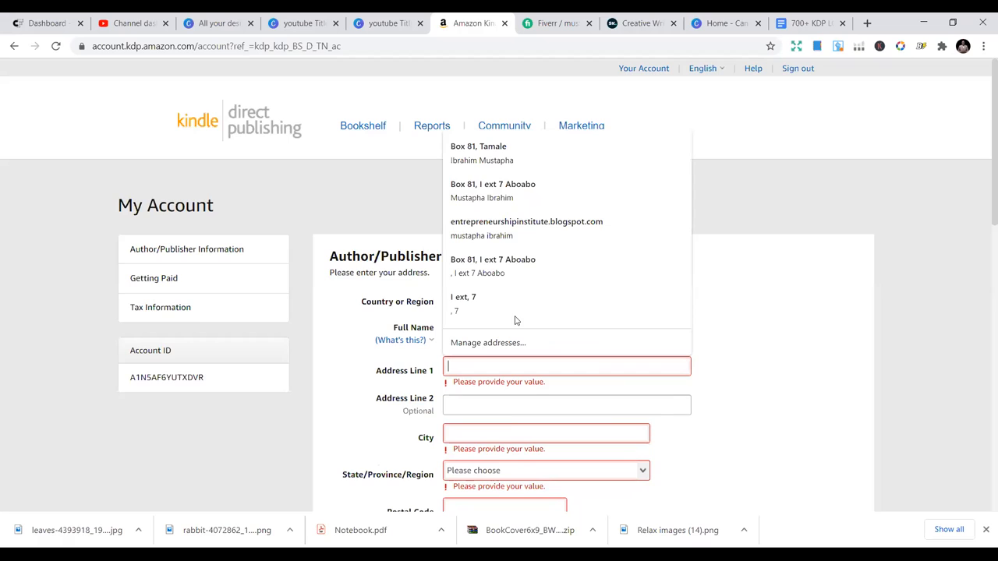
mouse_move(508, 449)
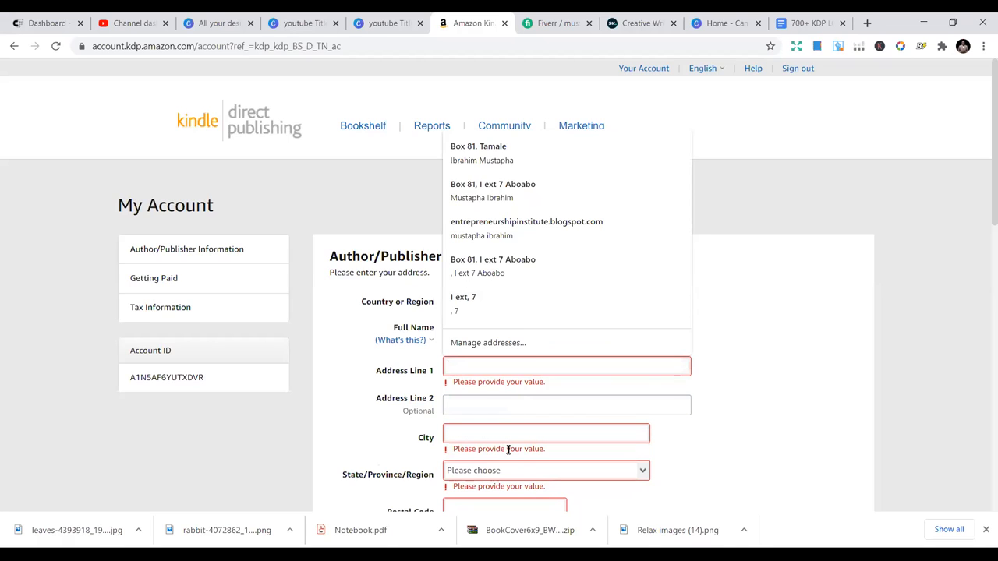
left_click(546, 433)
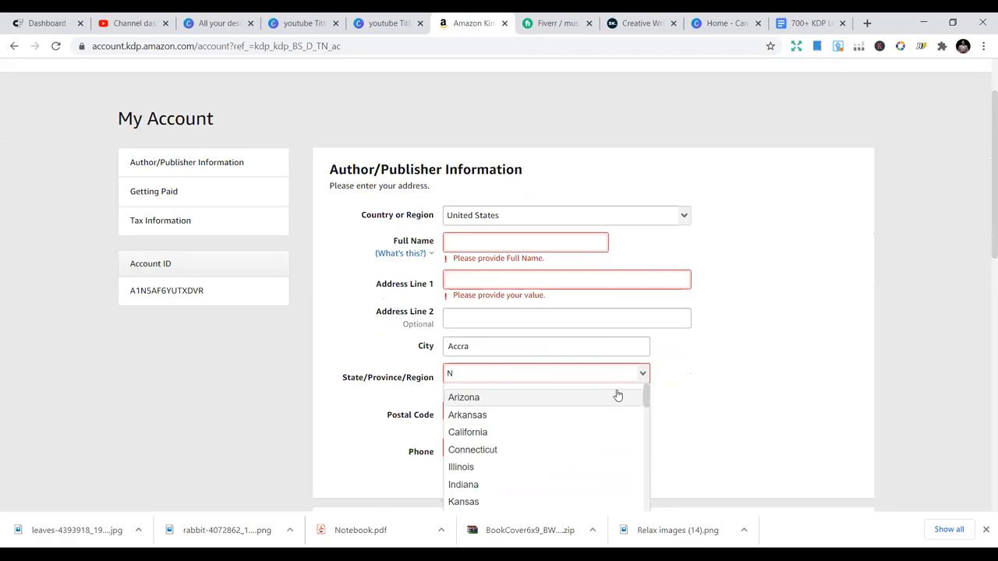
type("Greate")
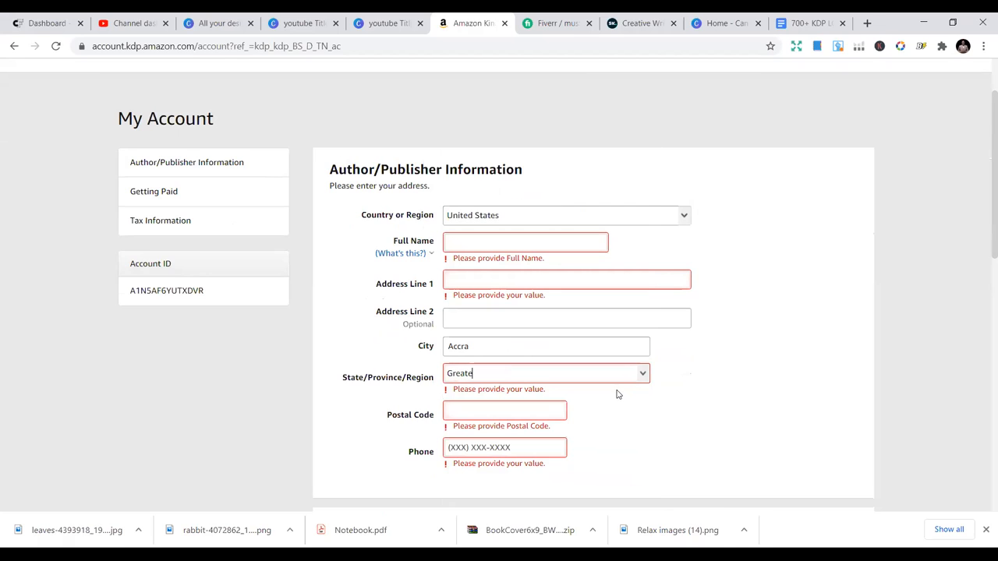
type("r Acra")
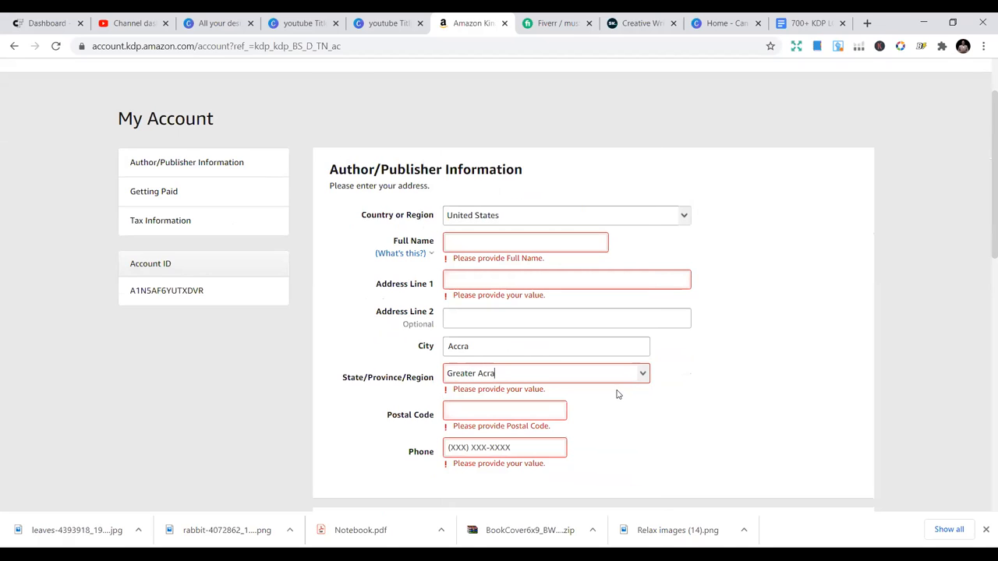
key("Backspace")
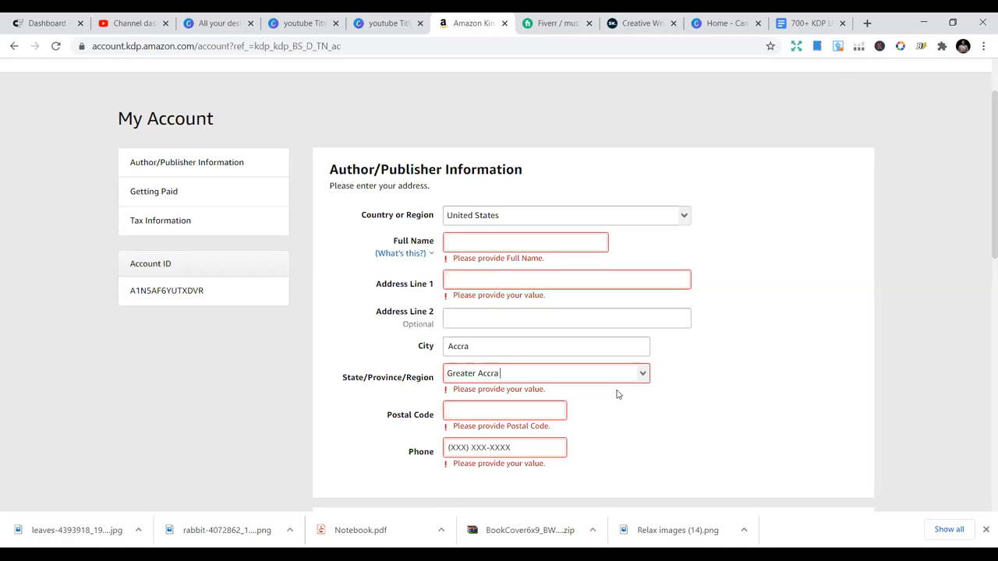
left_click(546, 373)
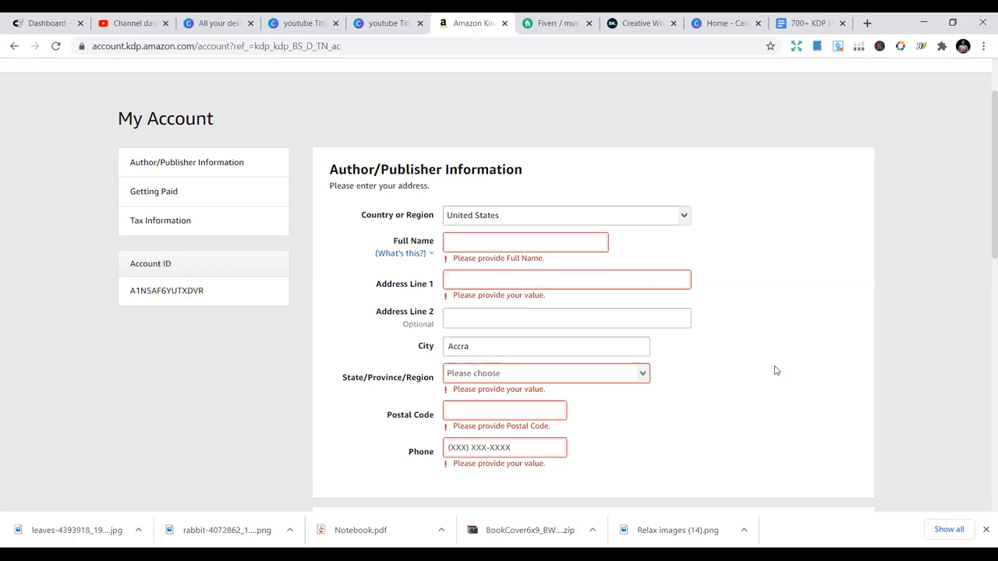
mouse_move(647, 381)
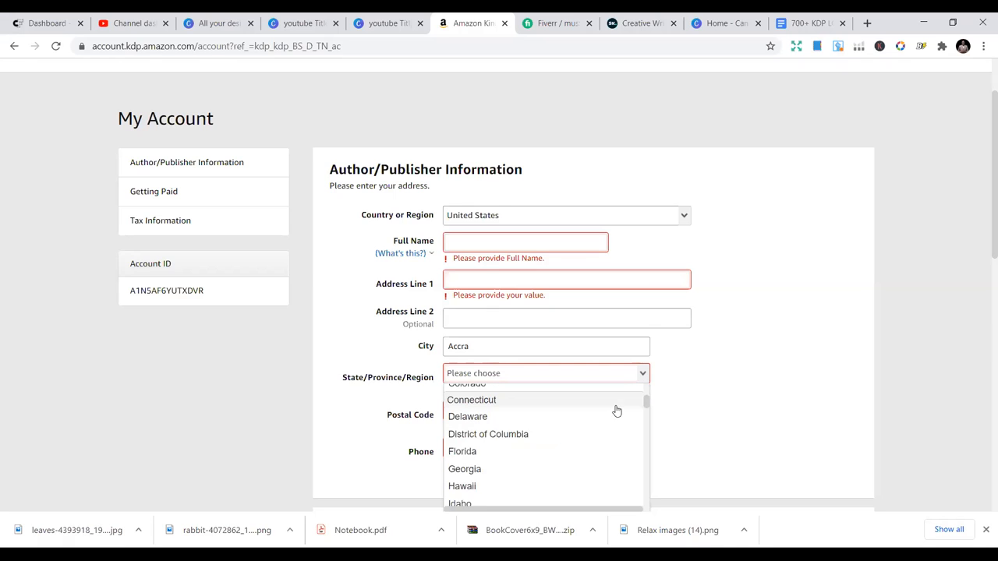
scroll("down", 3)
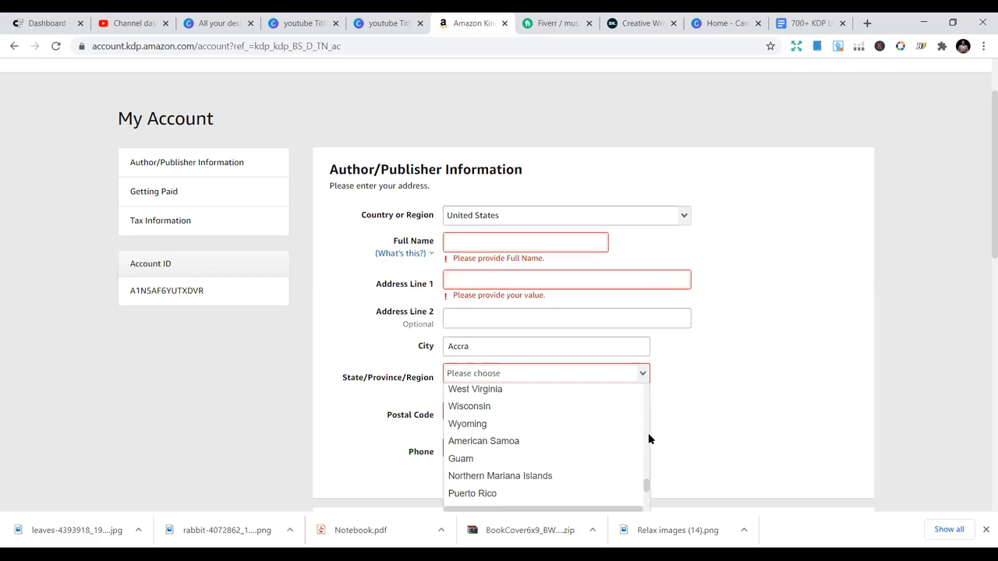
- Select Ghana from the Country or Region dropdown
left_click(566, 215)
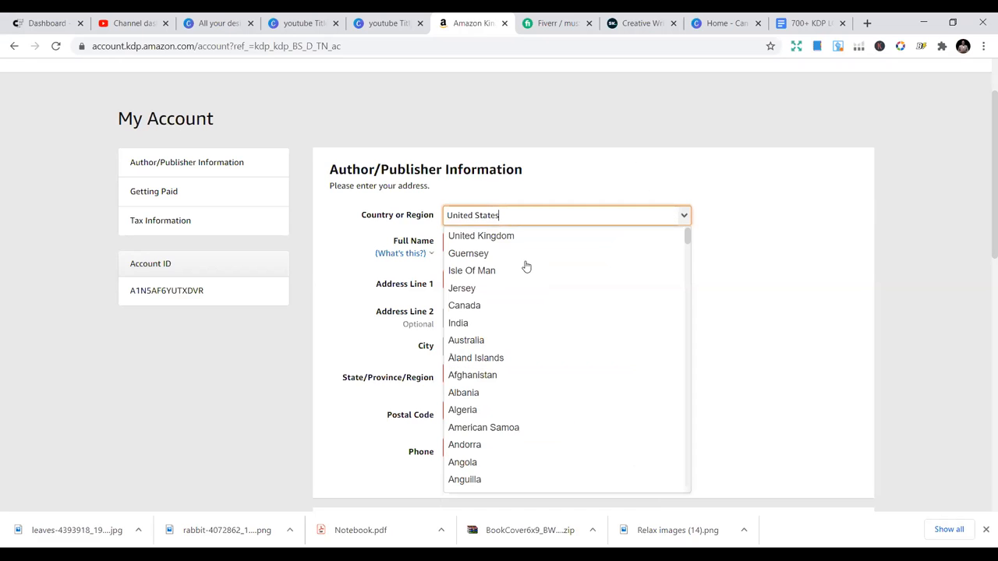
scroll("down", 3)
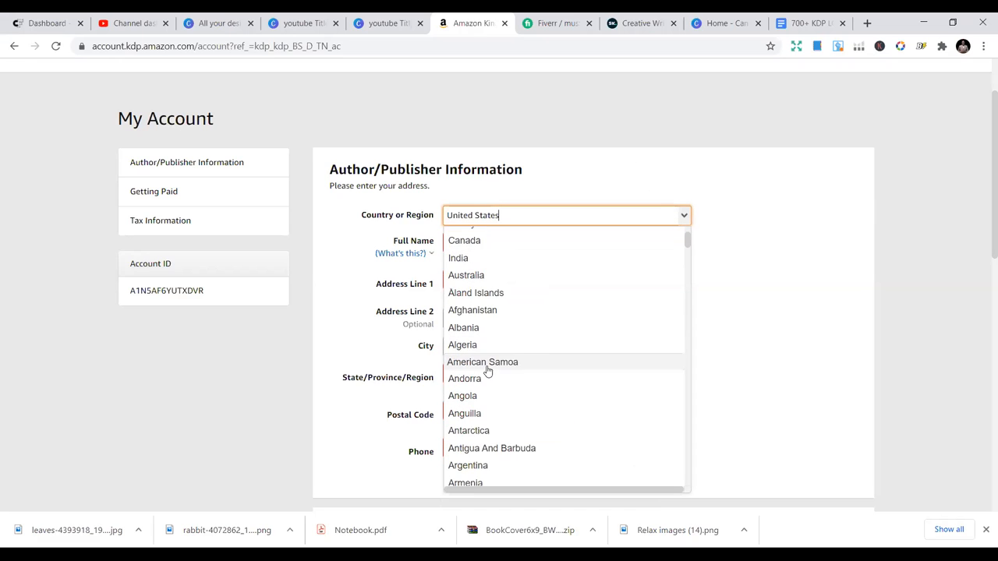
scroll("down", 3)
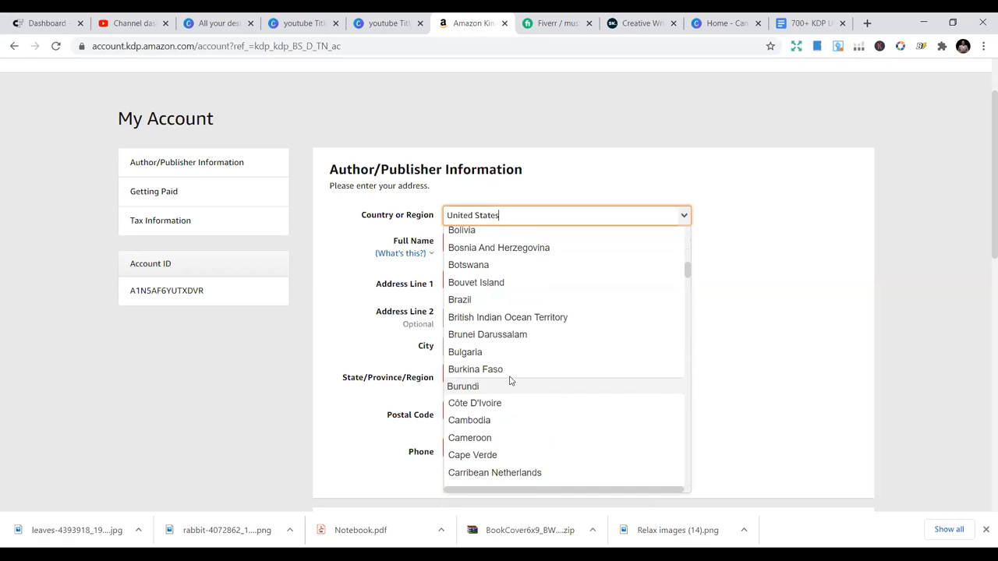
type("gg")
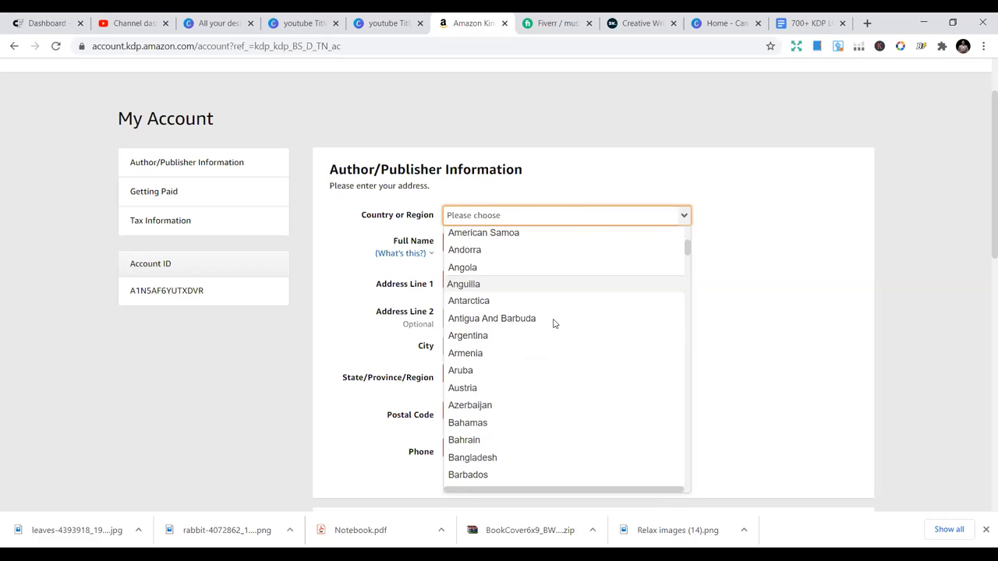
scroll("down", 3)
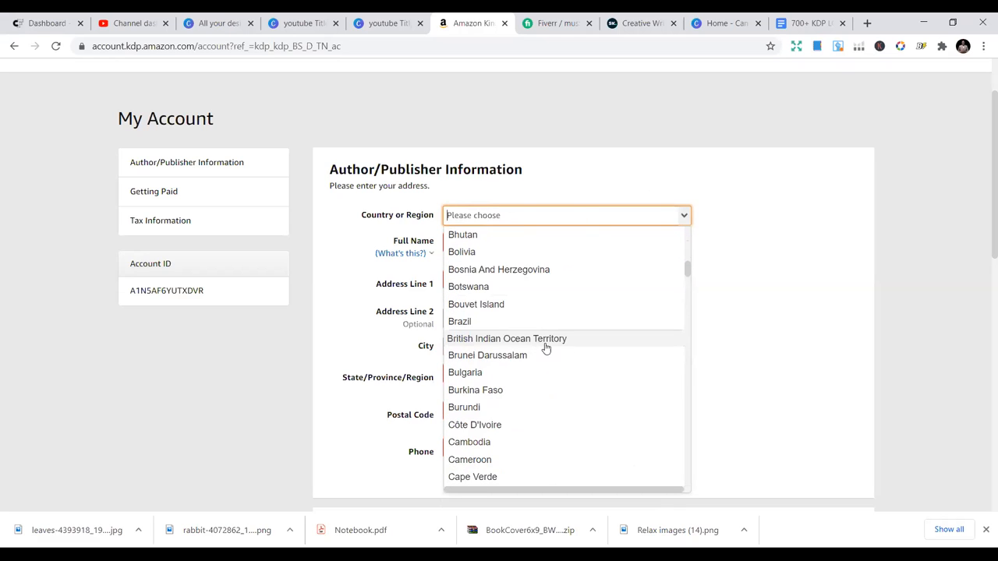
scroll("down", 3)
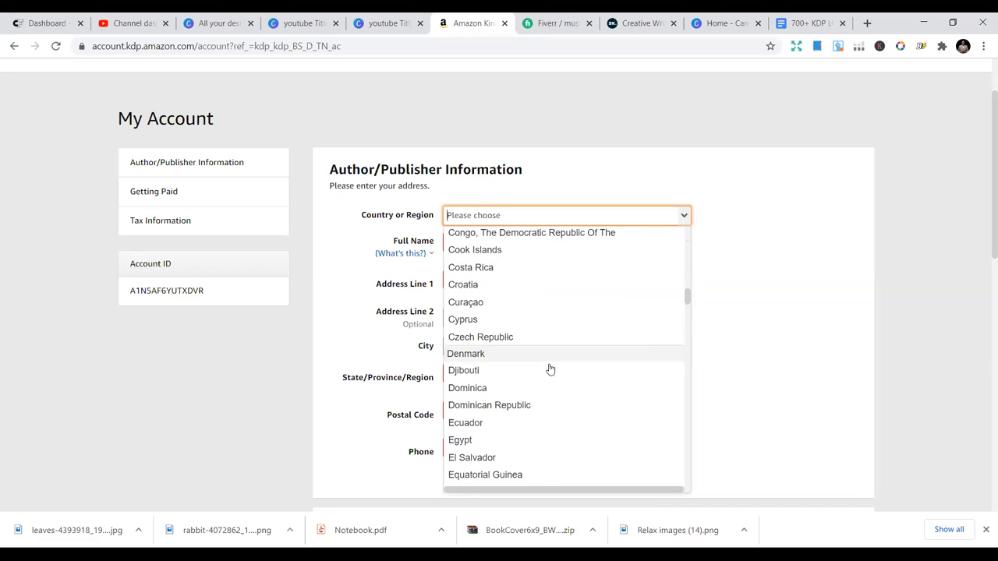
scroll("down", 3)
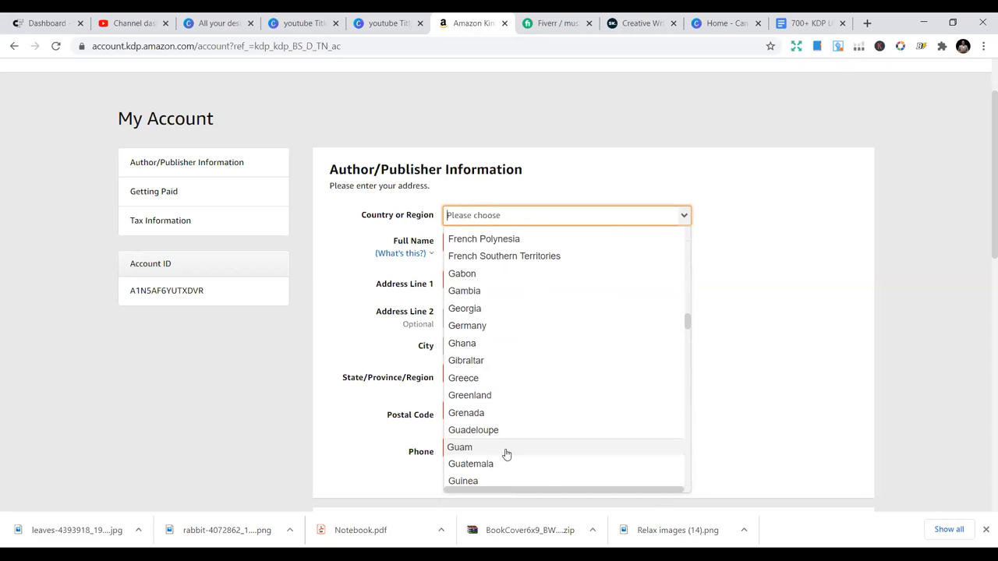
scroll("down", 3)
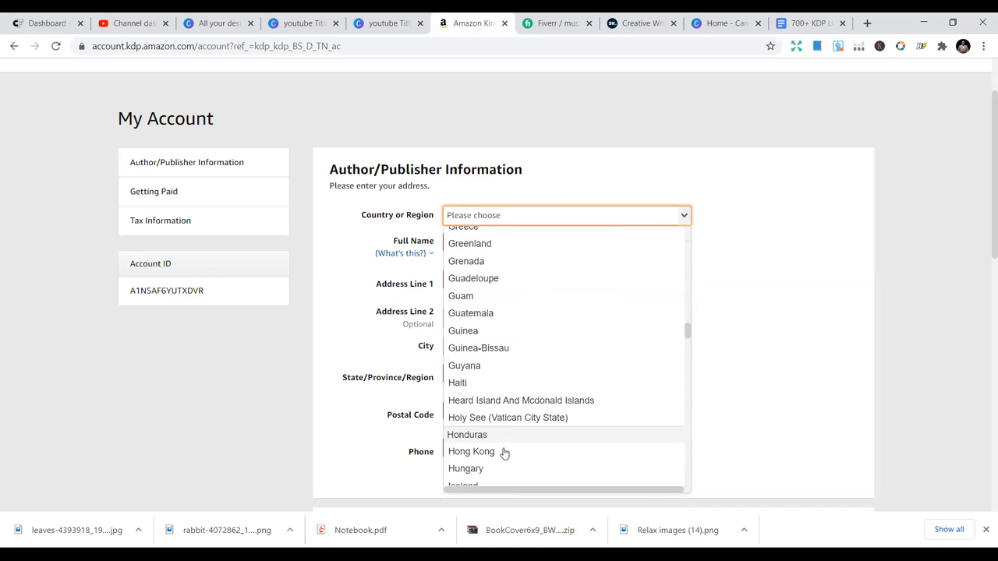
scroll("up", 3)
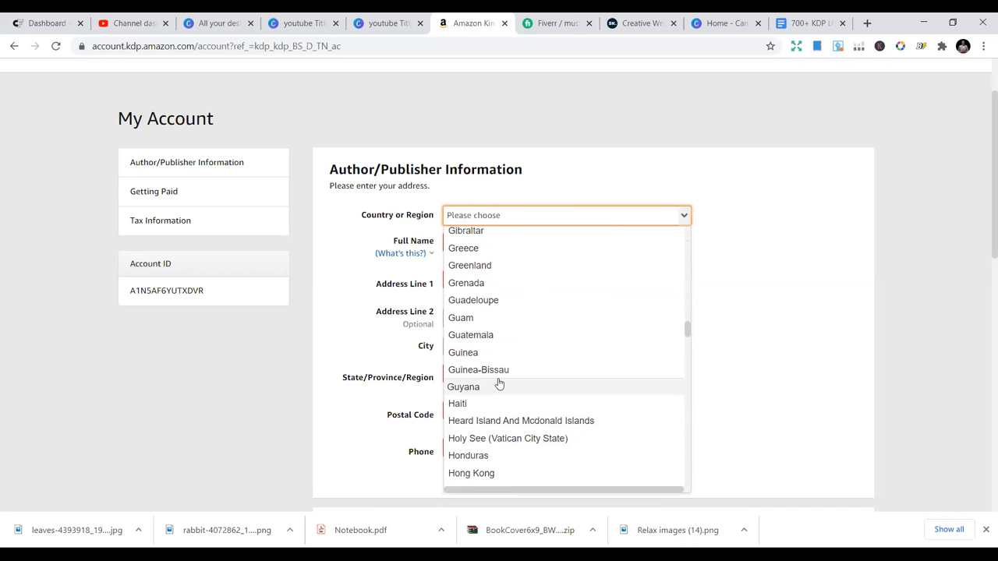
scroll("up", 3)
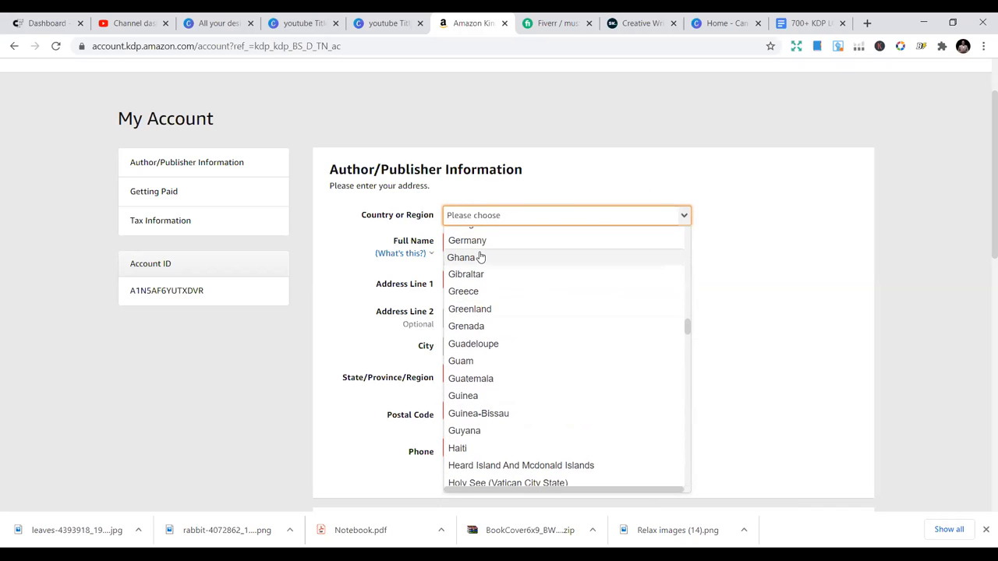
left_click(461, 258)
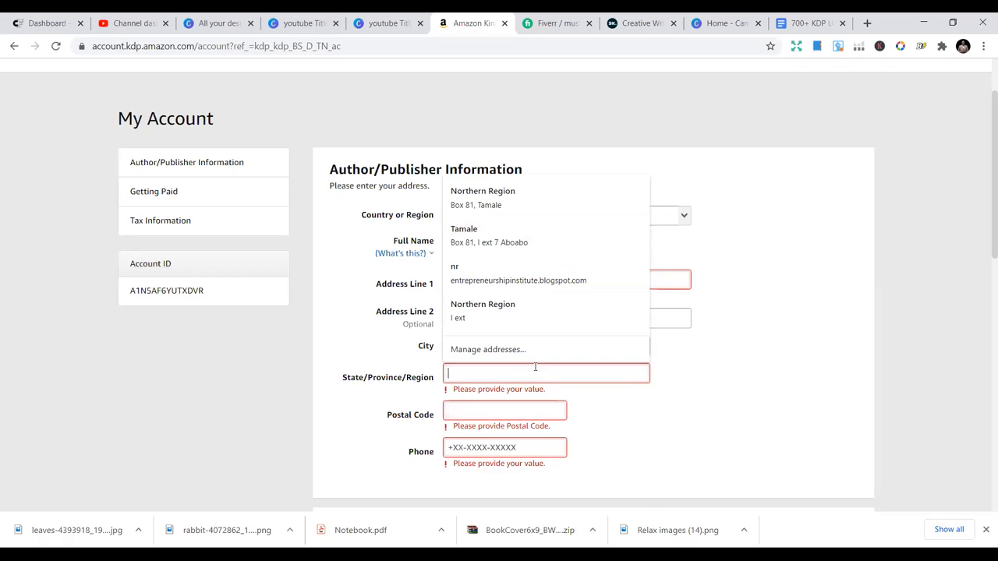
- Enter 'Northern Region' as the State/Province/Region
type("No")
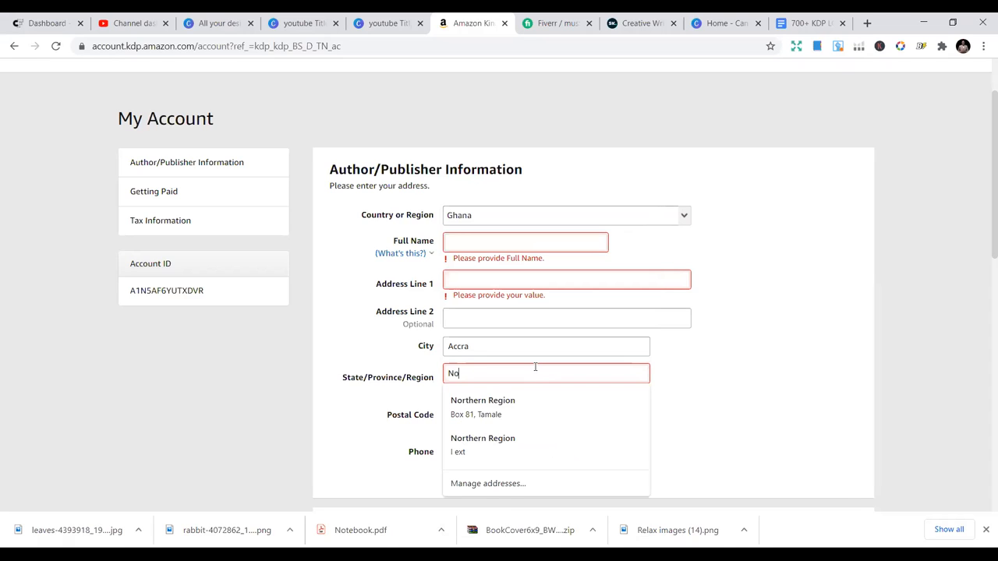
type("rthern")
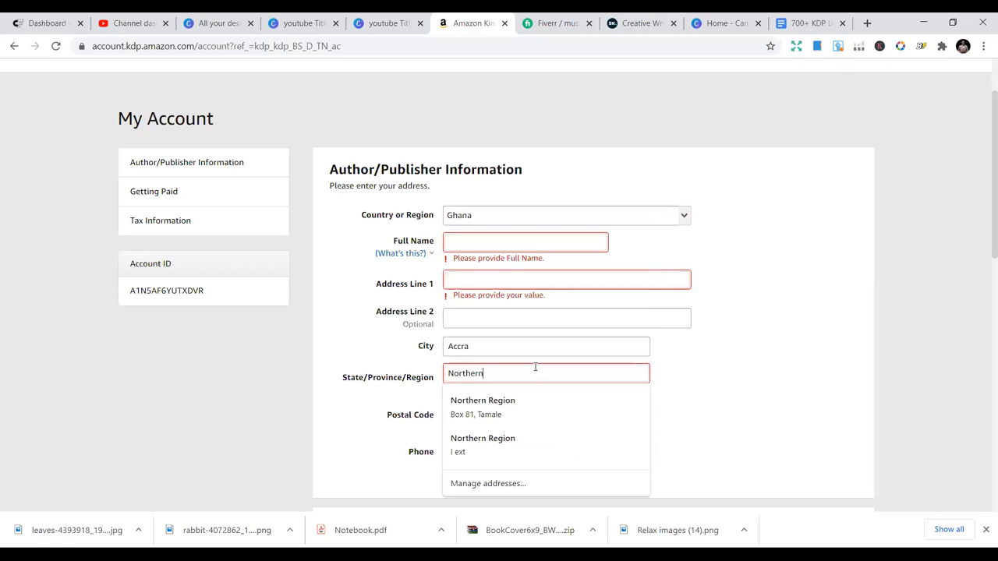
type("Region")
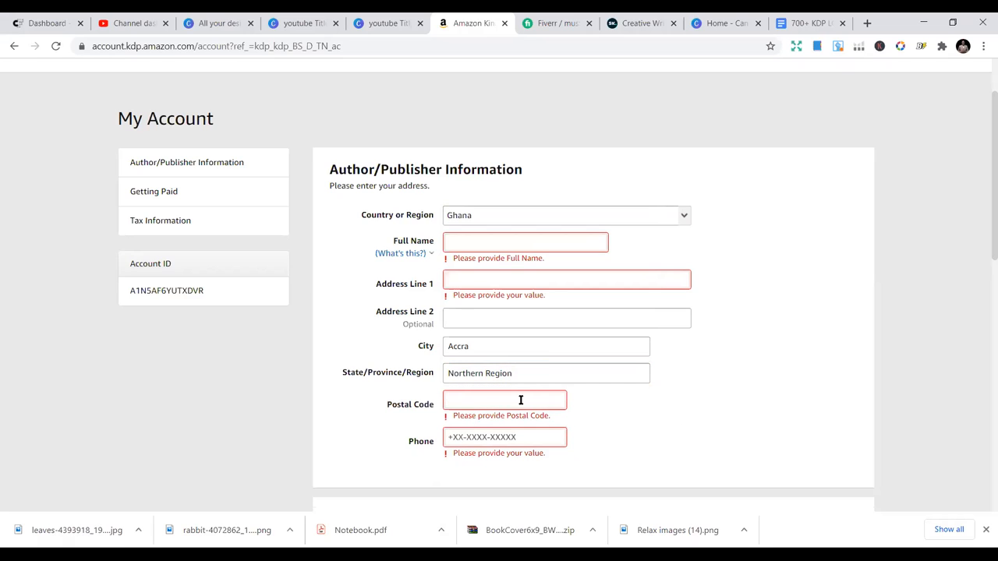
left_click(506, 399)
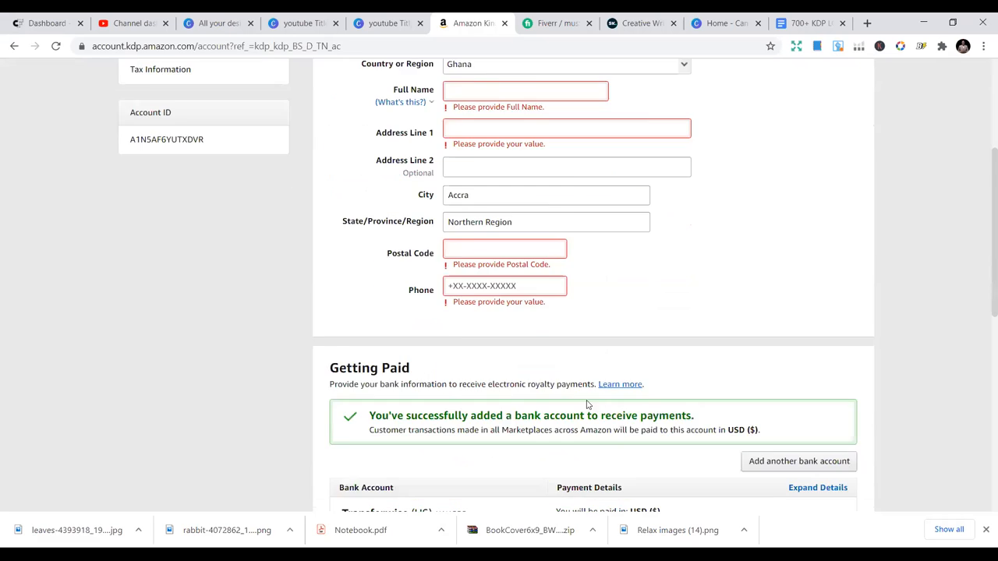
scroll("down", 3)
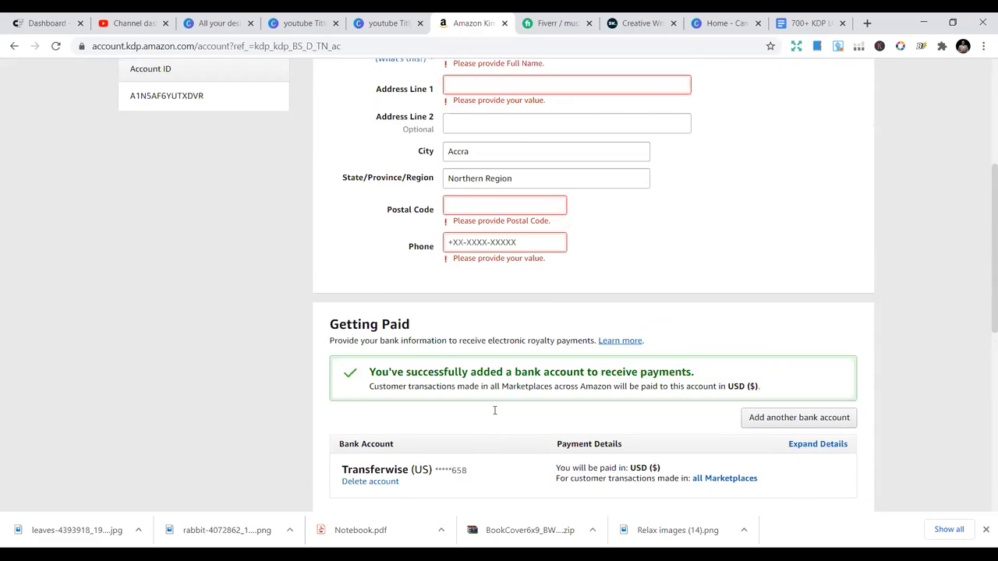
scroll("up", 3)
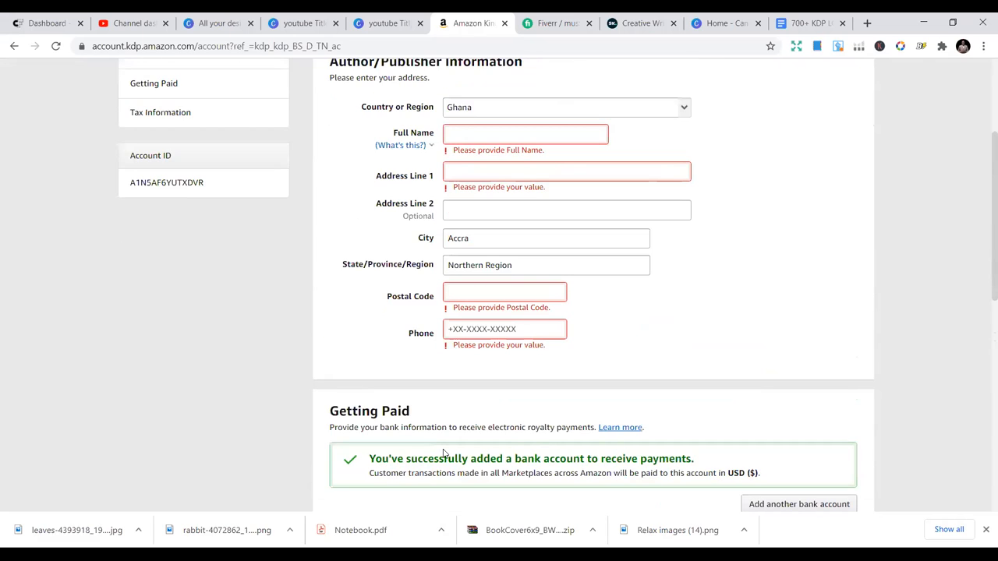
mouse_move(700, 446)
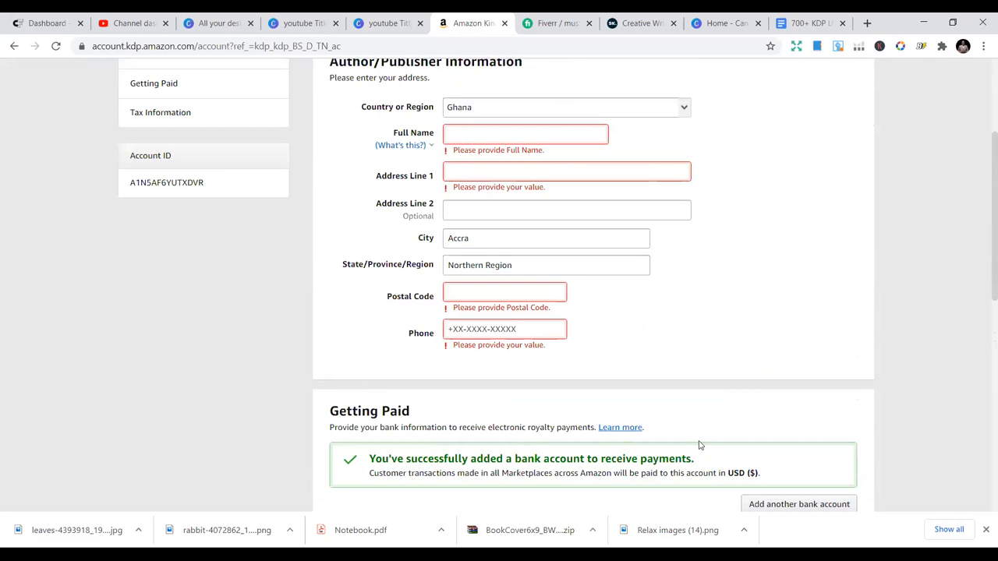
left_click(505, 291)
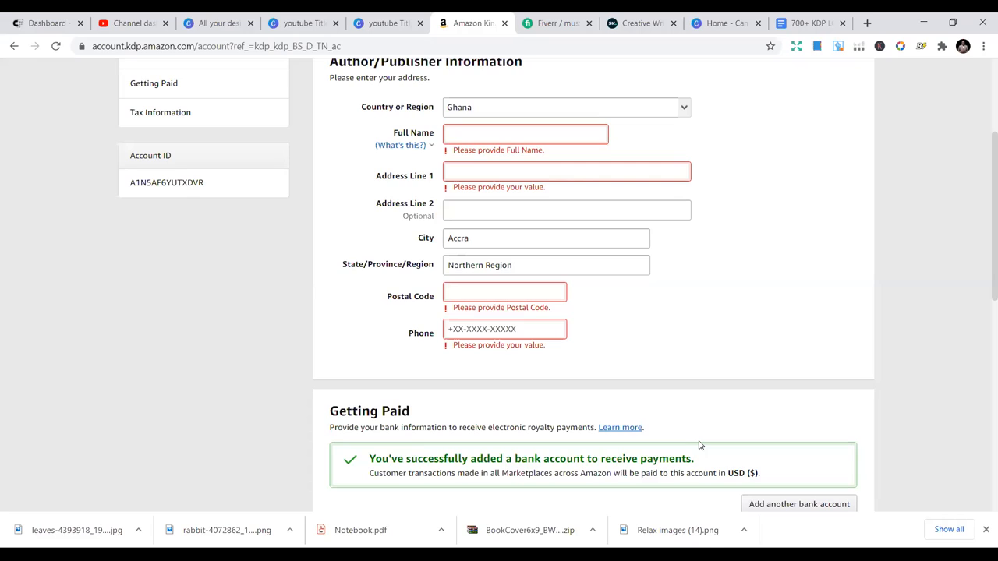
left_click(505, 291)
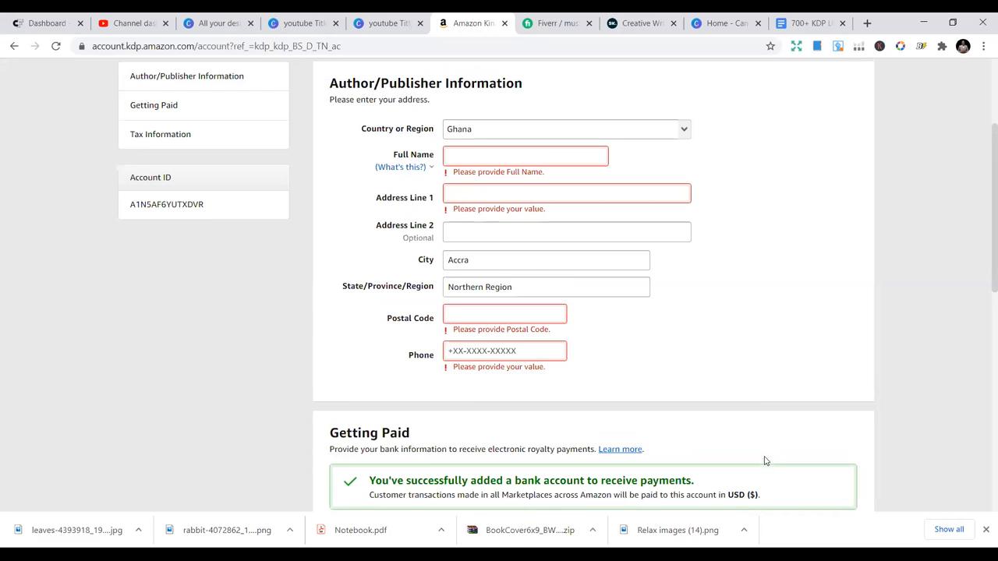
scroll("down", 3)
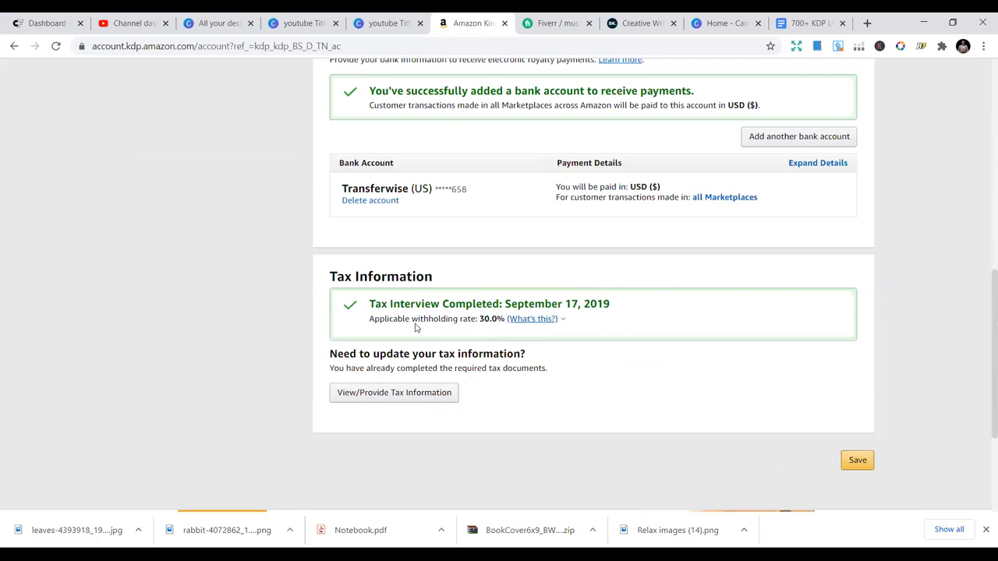
scroll("down", 3)
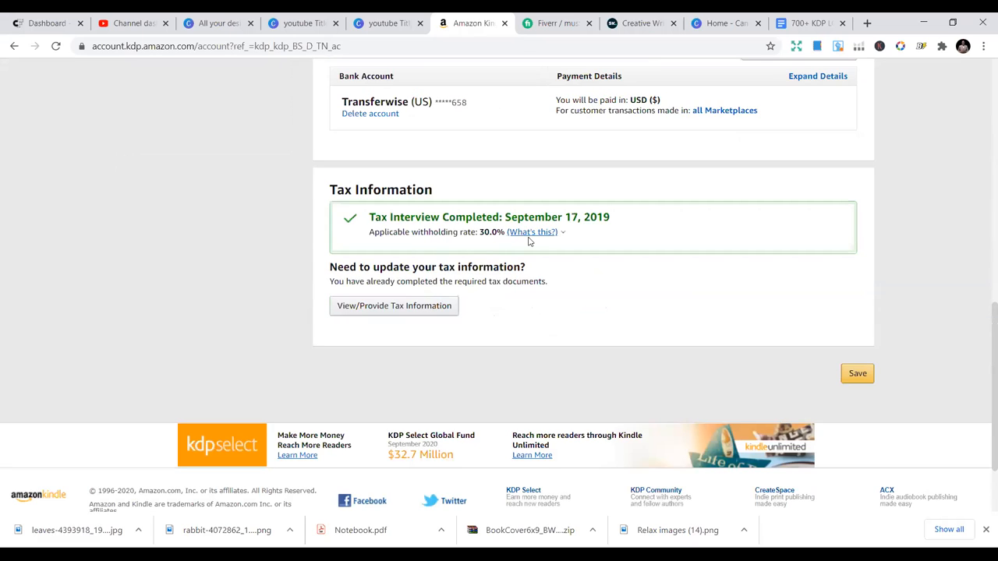
scroll("down", 3)
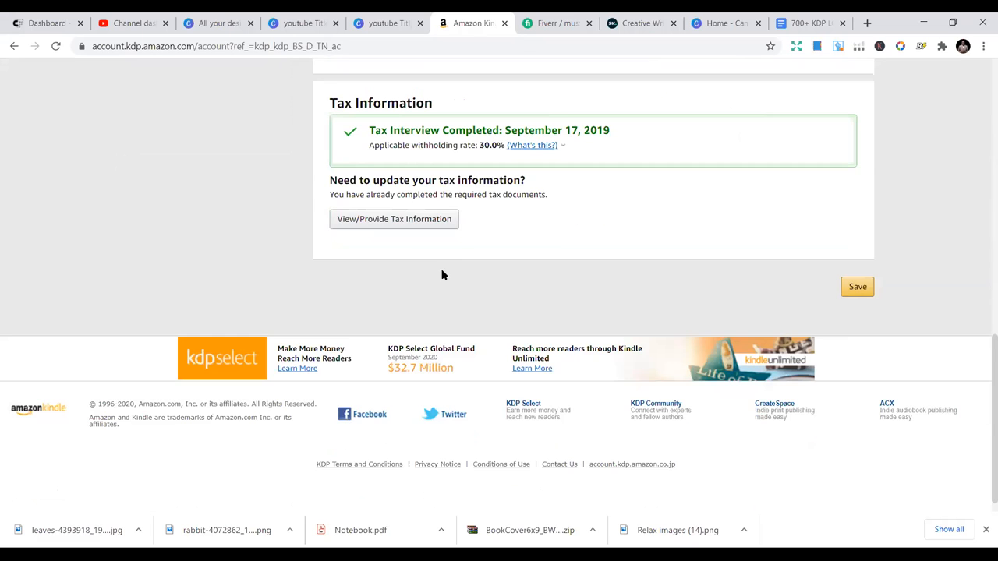
scroll("up", 3)
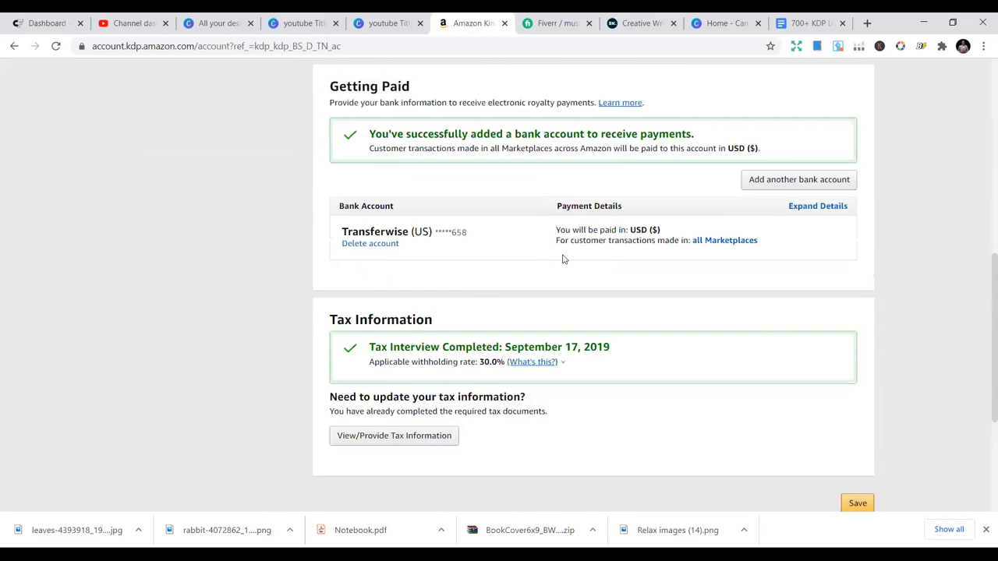
scroll("down", 3)
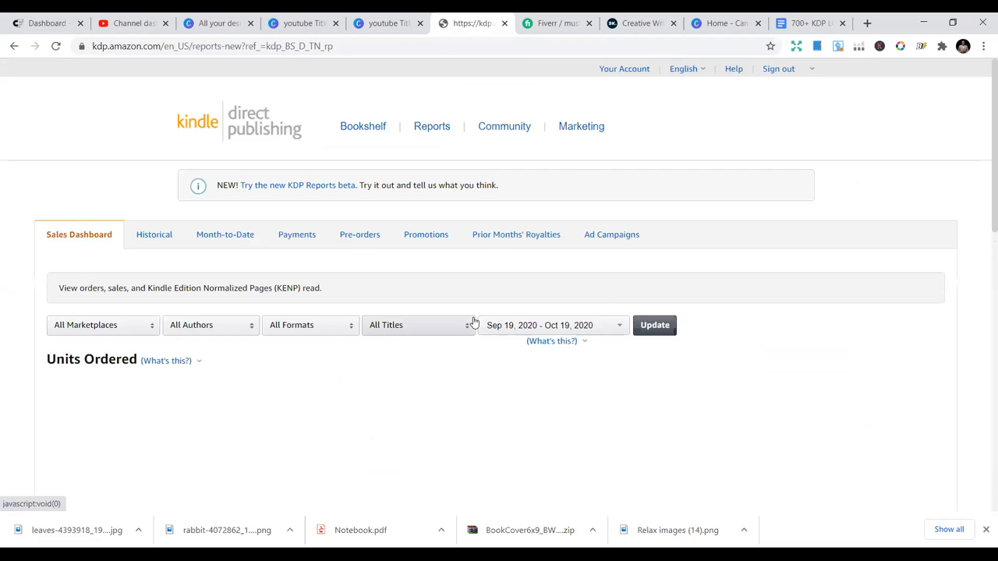
- Review the Sales Dashboard units-ordered chart, then show the Bookshelf with Your Books
left_click(655, 326)
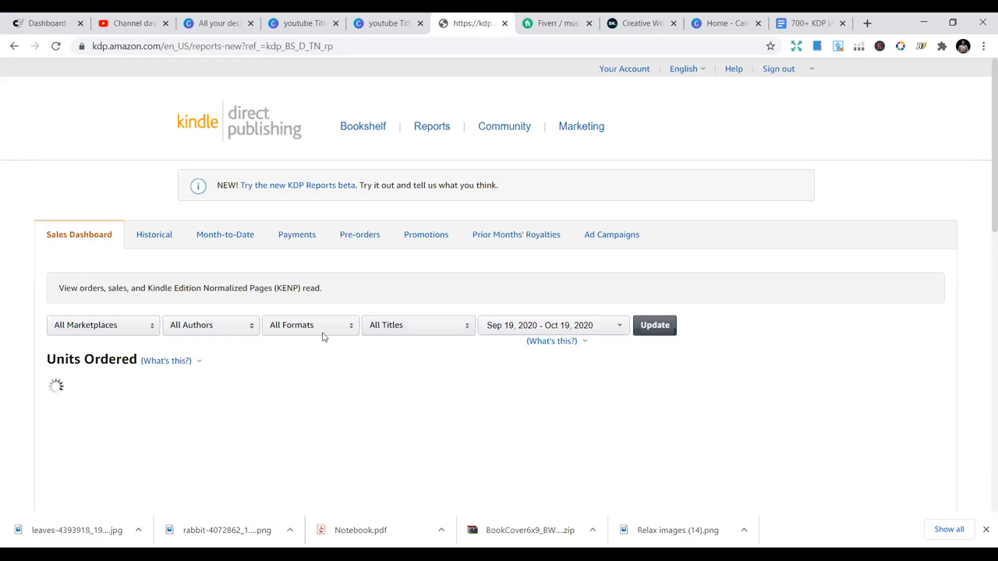
mouse_move(511, 194)
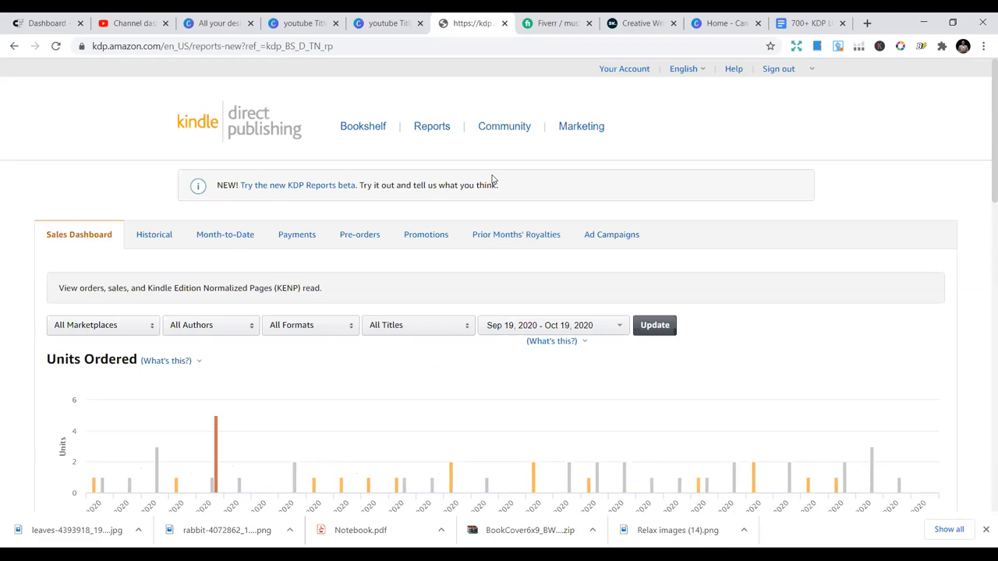
mouse_move(746, 476)
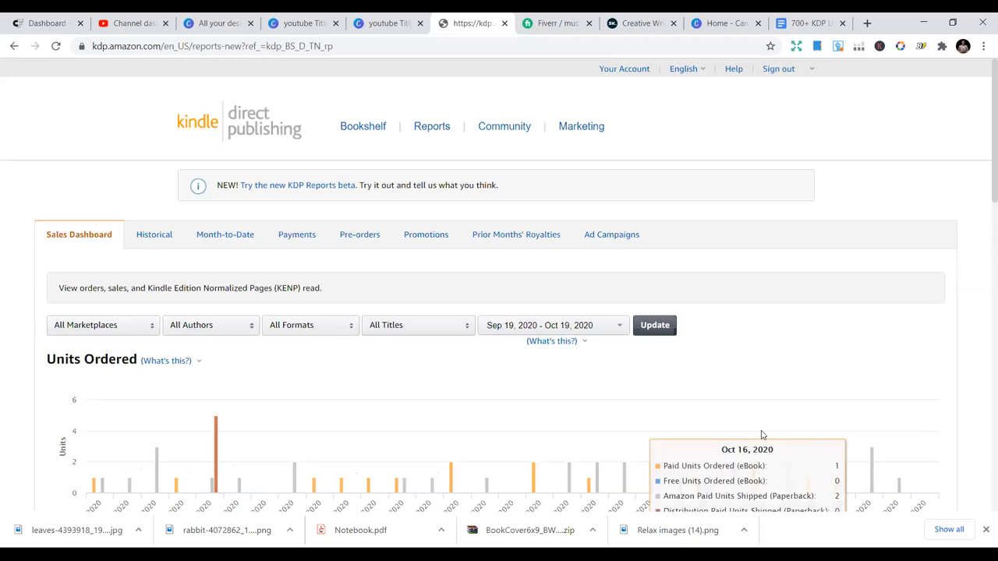
mouse_move(215, 424)
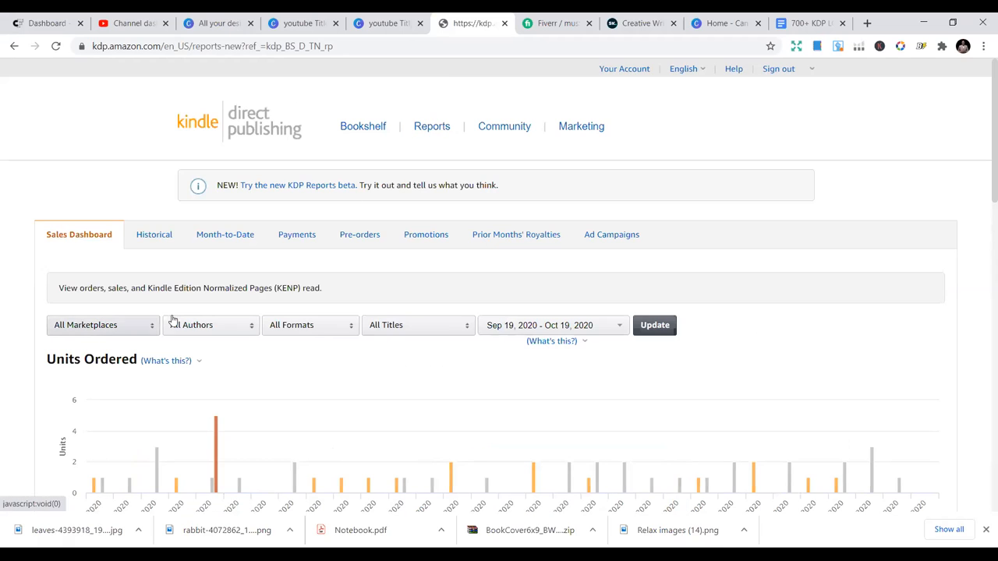
left_click(655, 326)
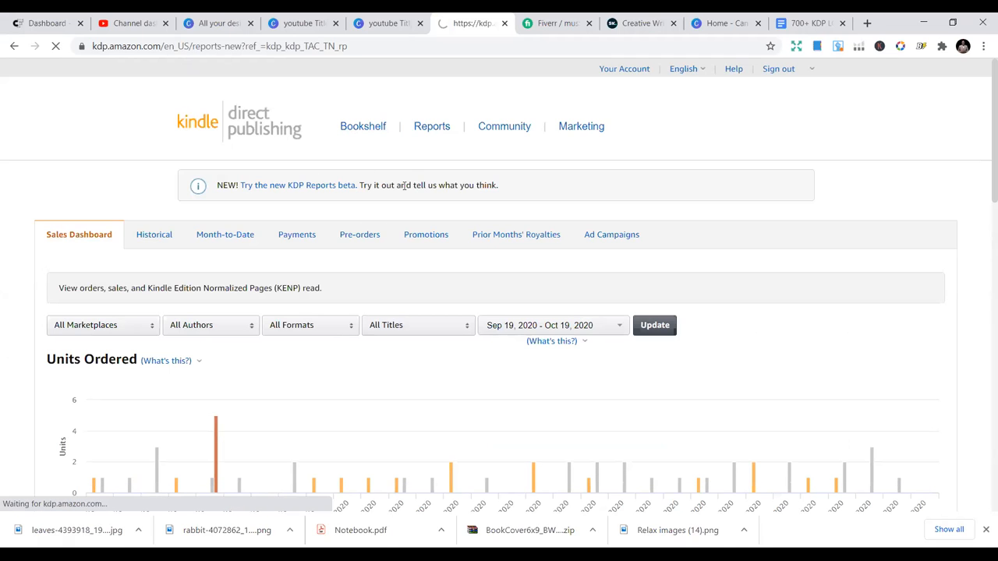
left_click(362, 127)
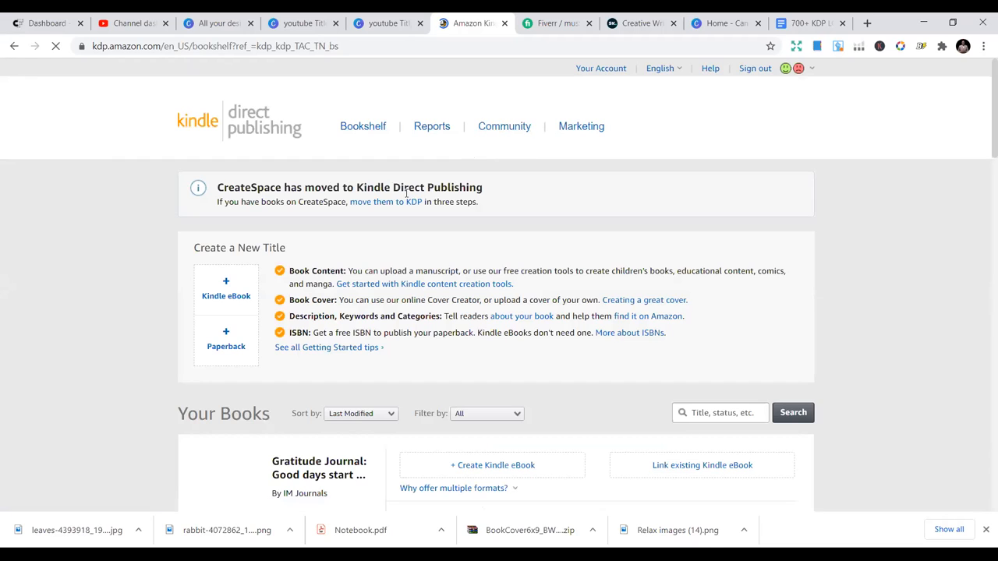